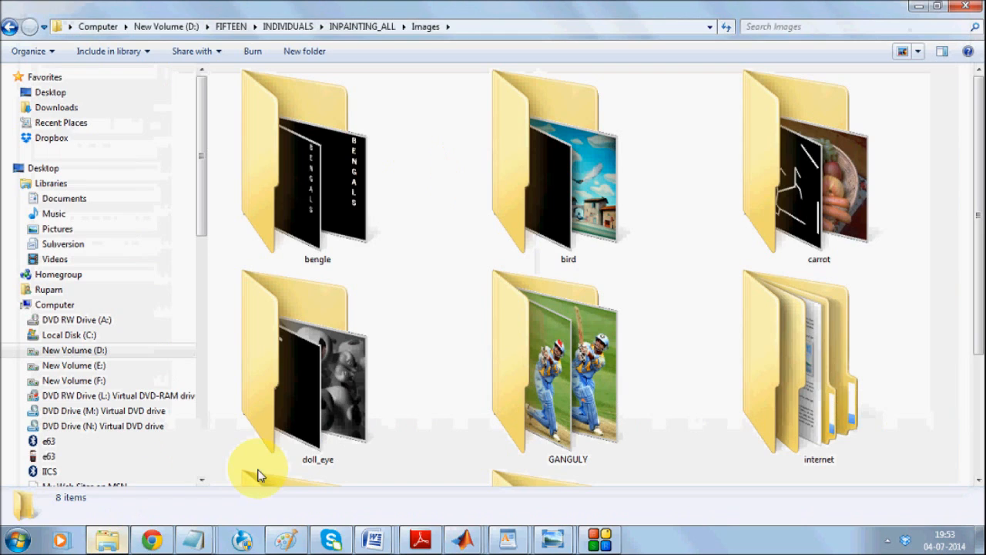
Open the GANGULY folder with larger thumbnails and select the original batsman image.
double_click(567, 362)
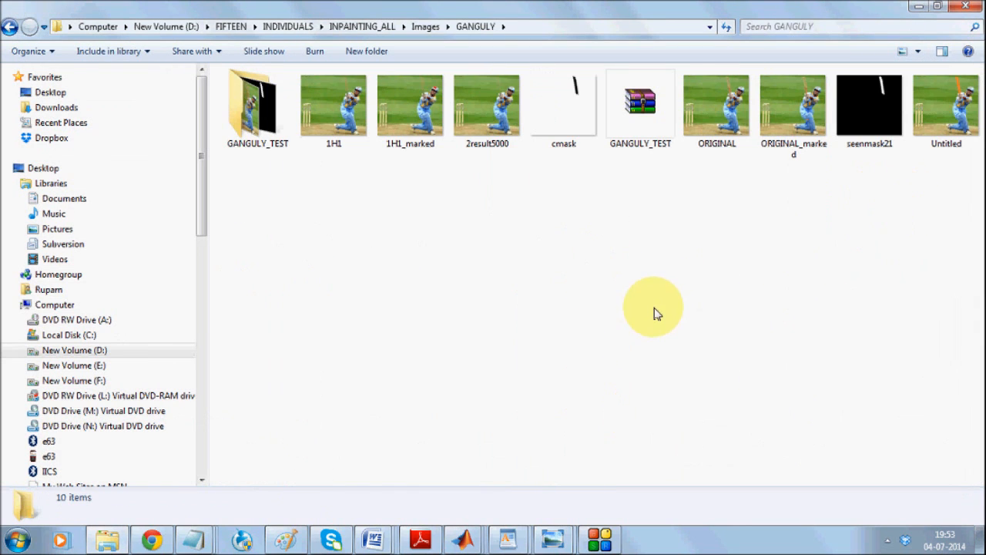
click(916, 51)
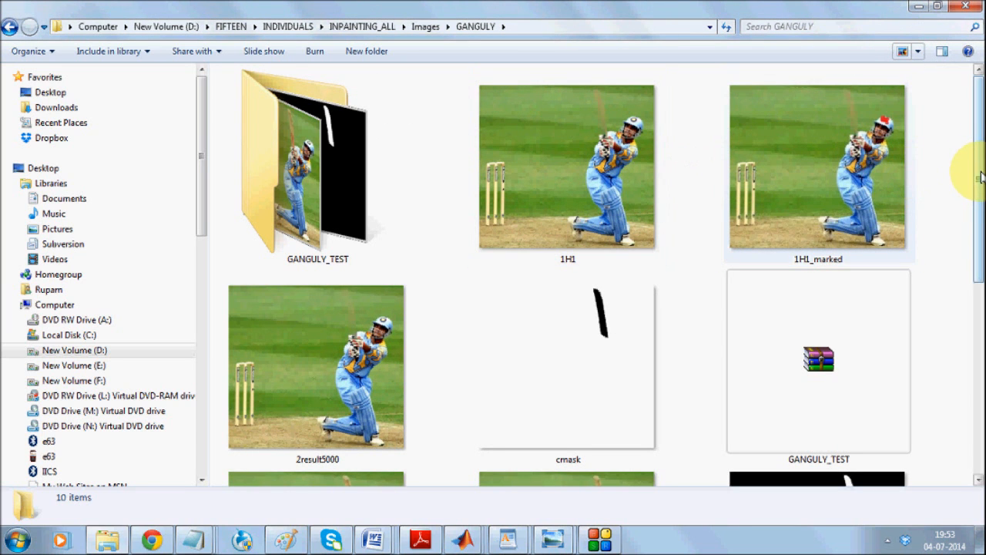
scroll(down, 3)
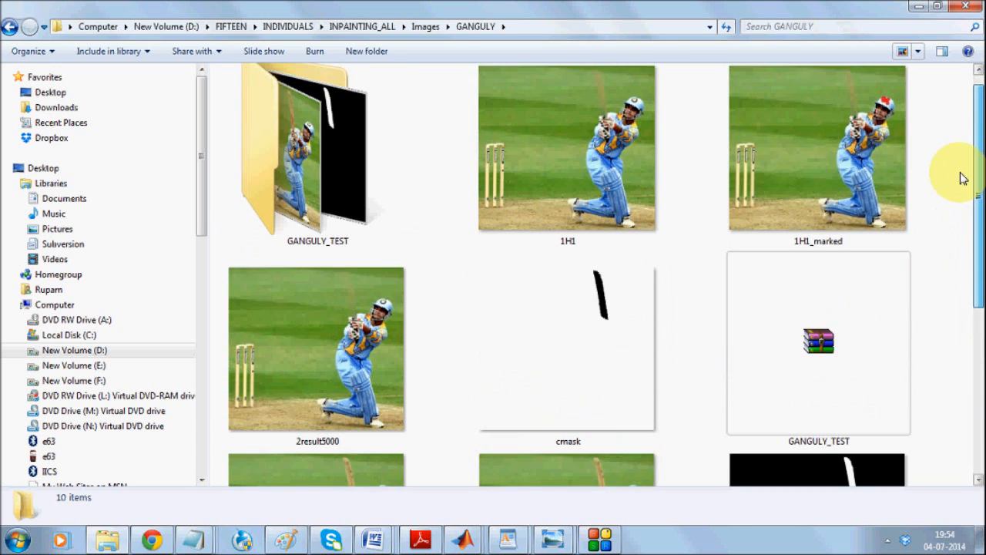
scroll(down, 3)
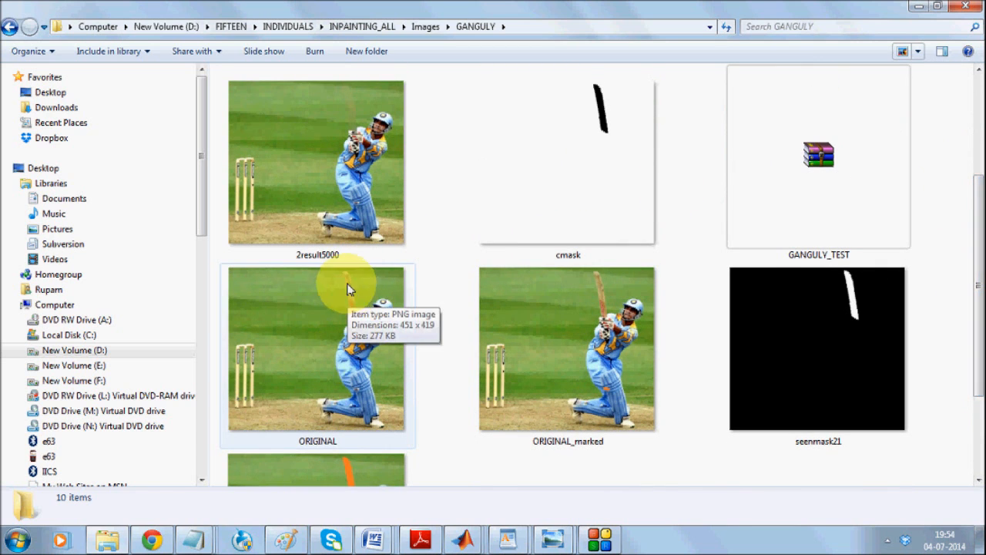
click(568, 349)
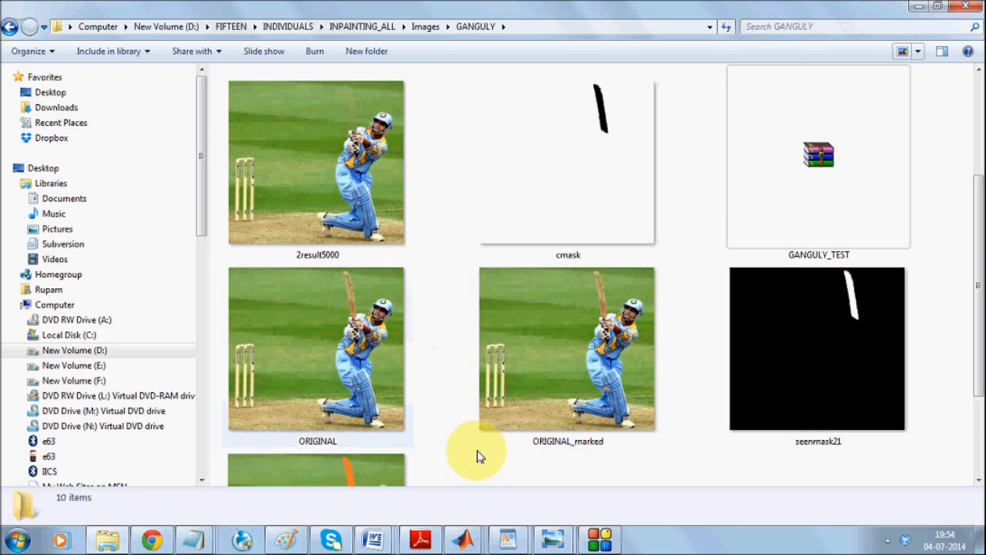
mouse_move(441, 409)
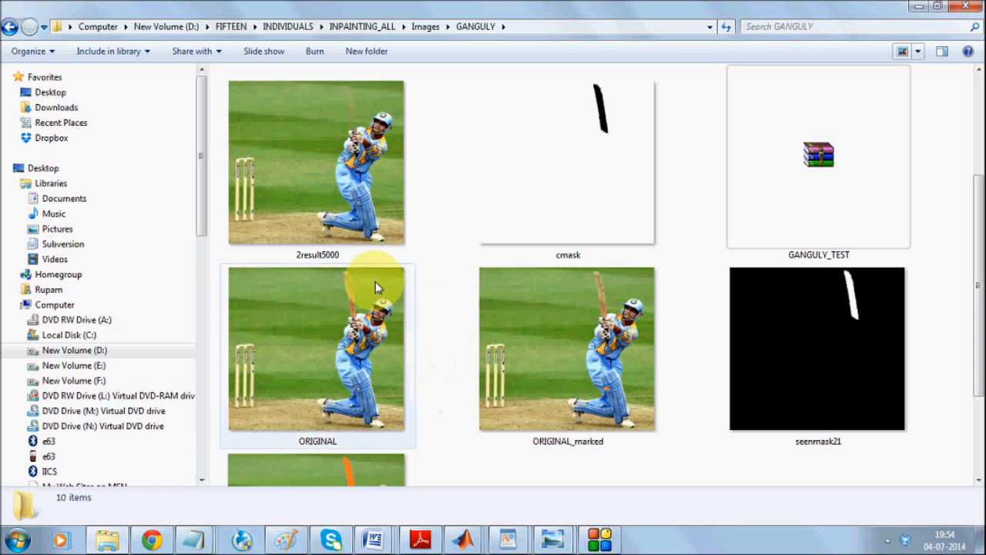
mouse_move(354, 339)
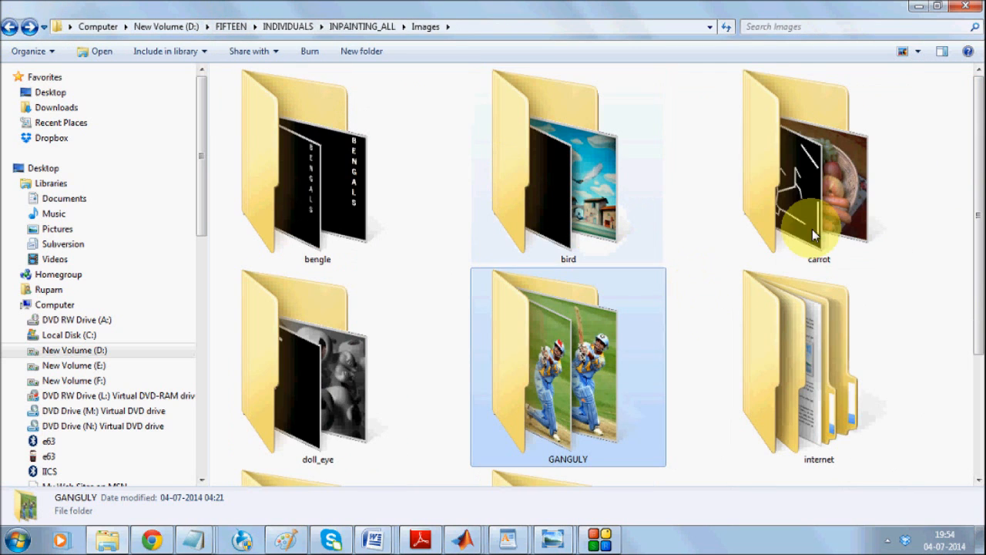
View mark2 from the carrot folder and flip through median, pyramid and original versions.
double_click(818, 161)
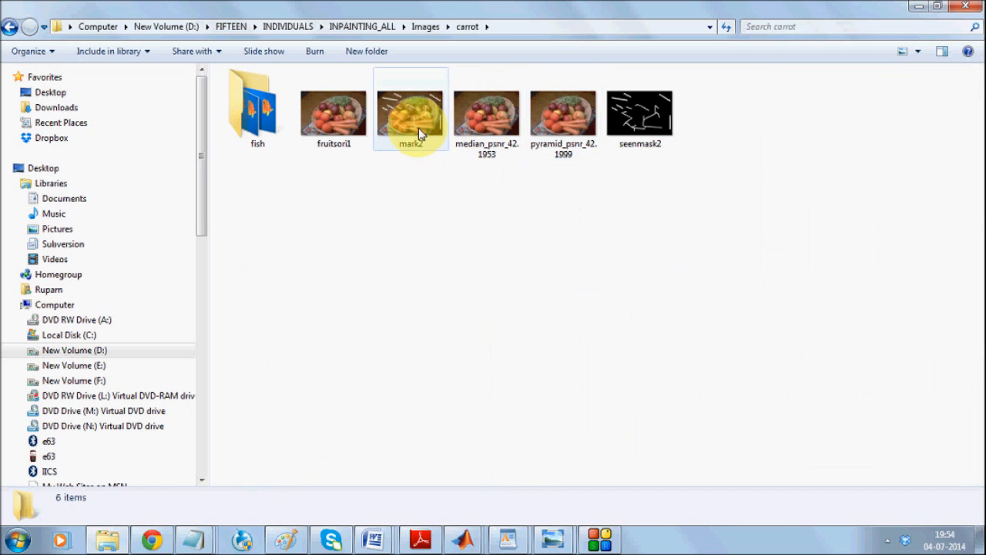
double_click(411, 108)
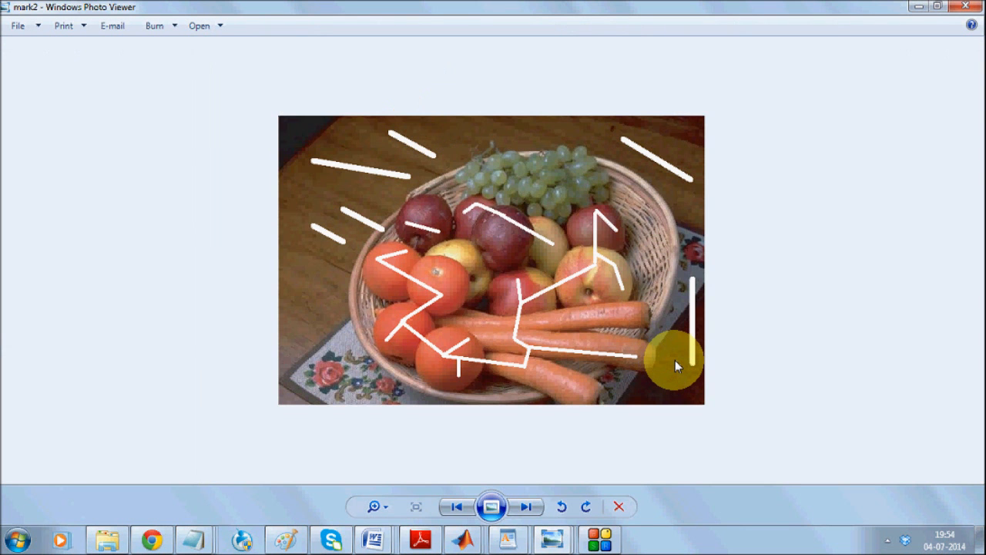
click(526, 506)
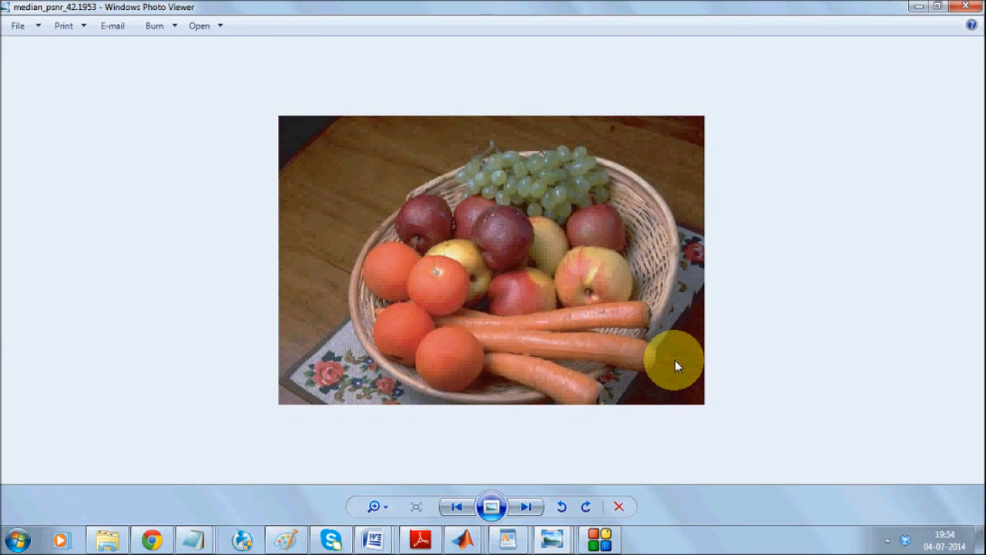
click(527, 506)
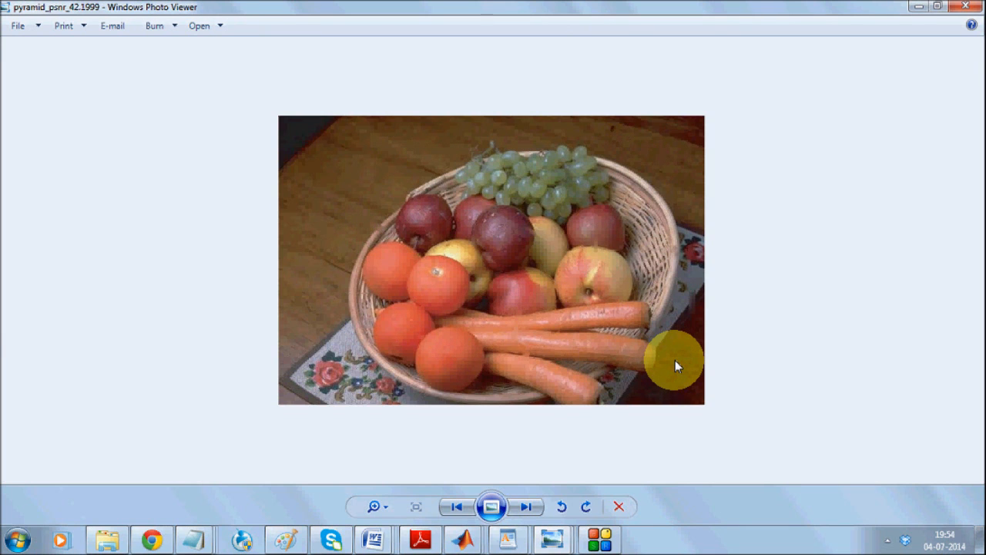
click(526, 506)
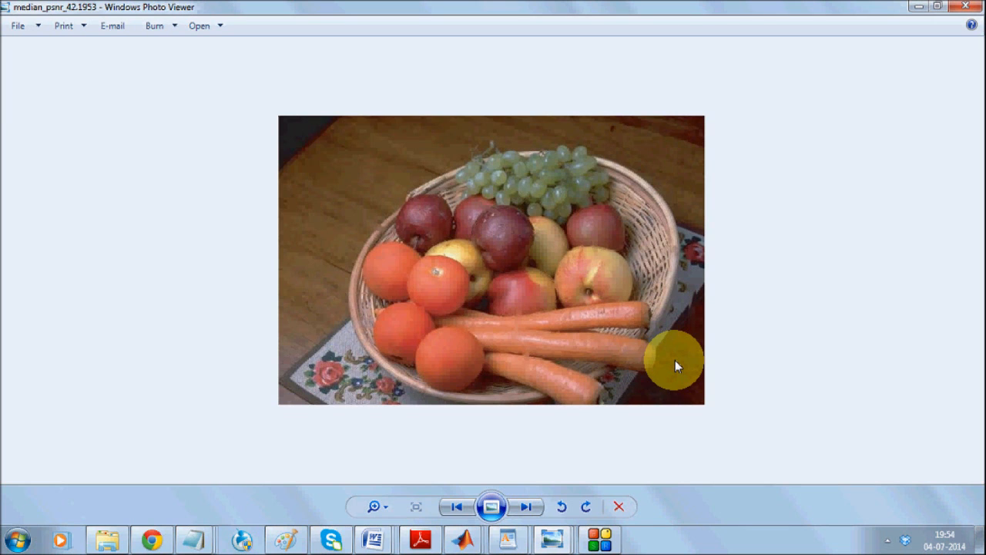
click(526, 506)
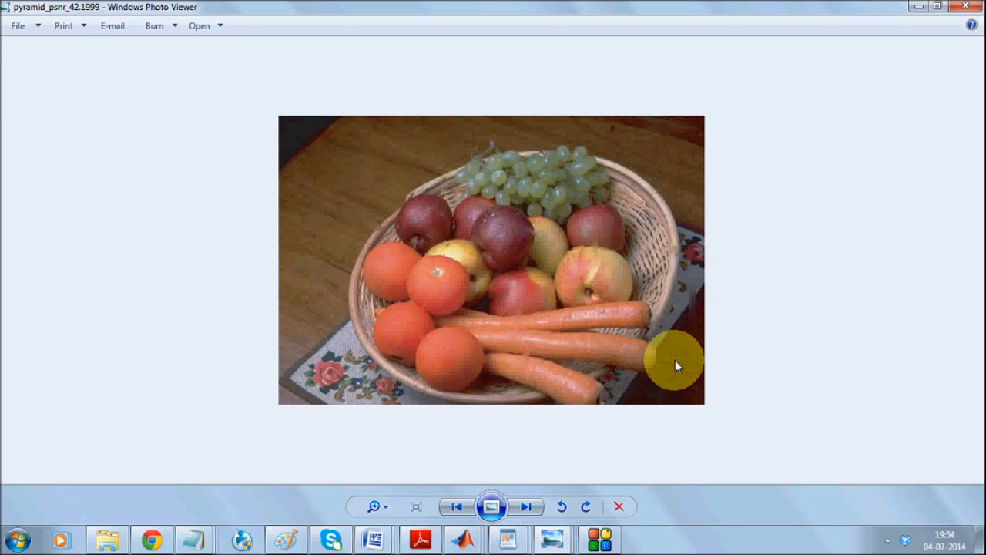
click(526, 506)
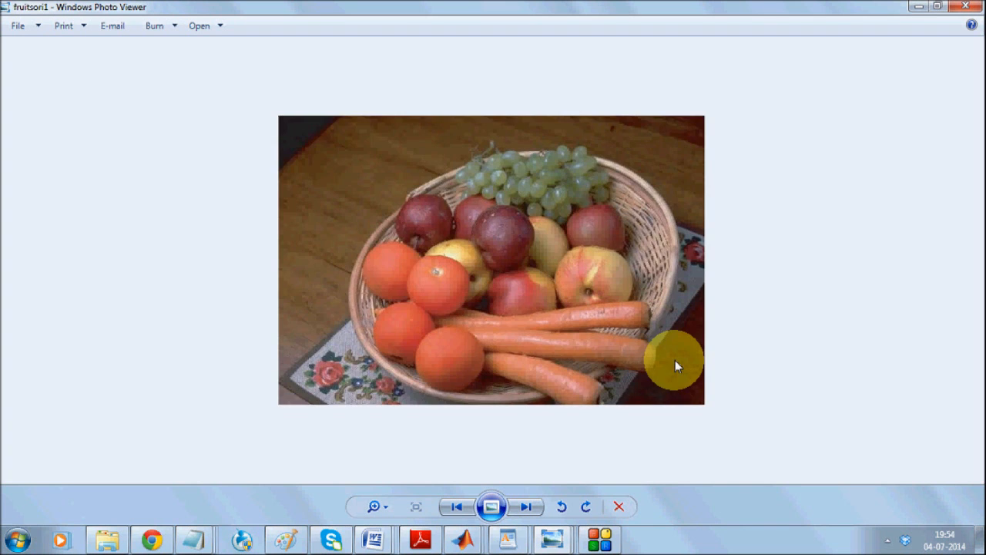
mouse_move(624, 242)
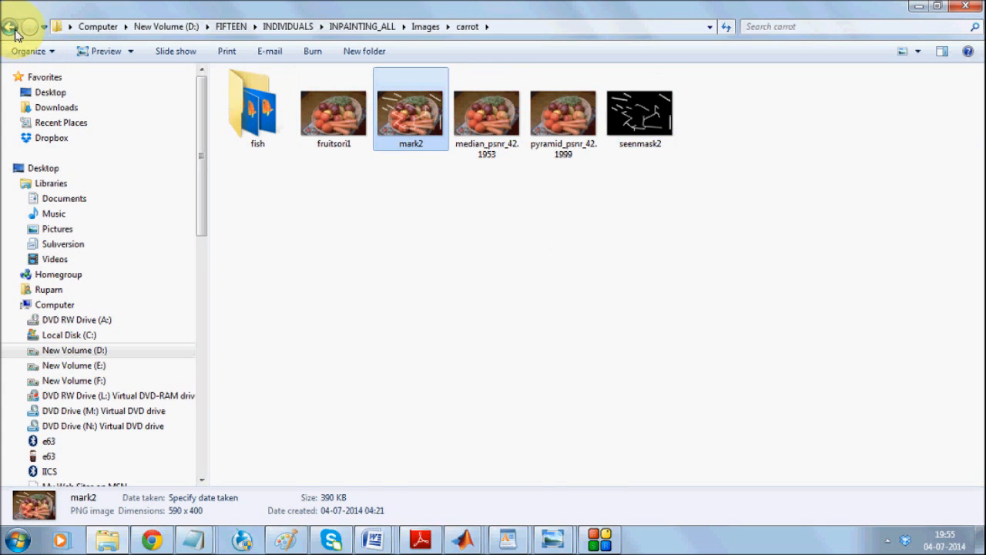
Preview the LETERS gold bangles photo in the bengle folder, then return to Images.
click(12, 26)
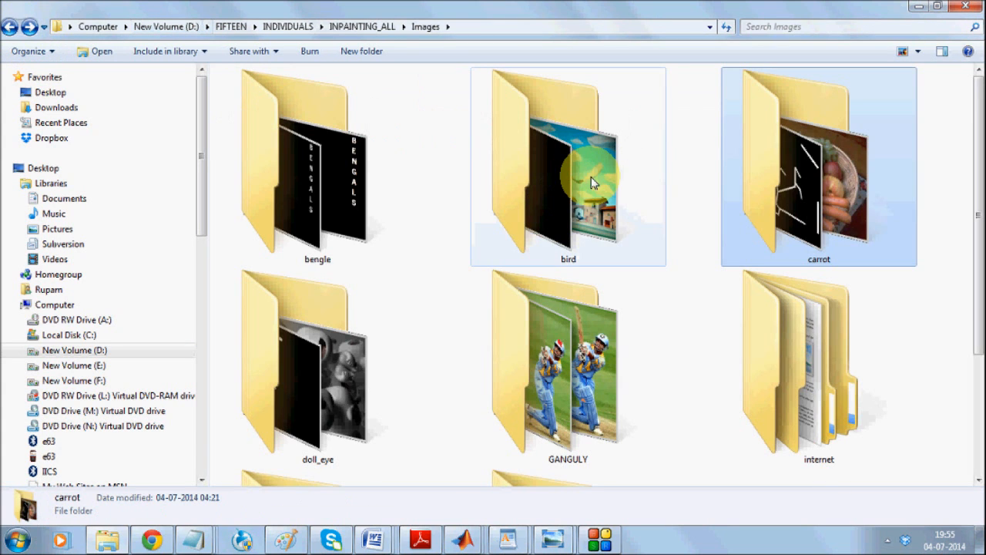
mouse_move(603, 178)
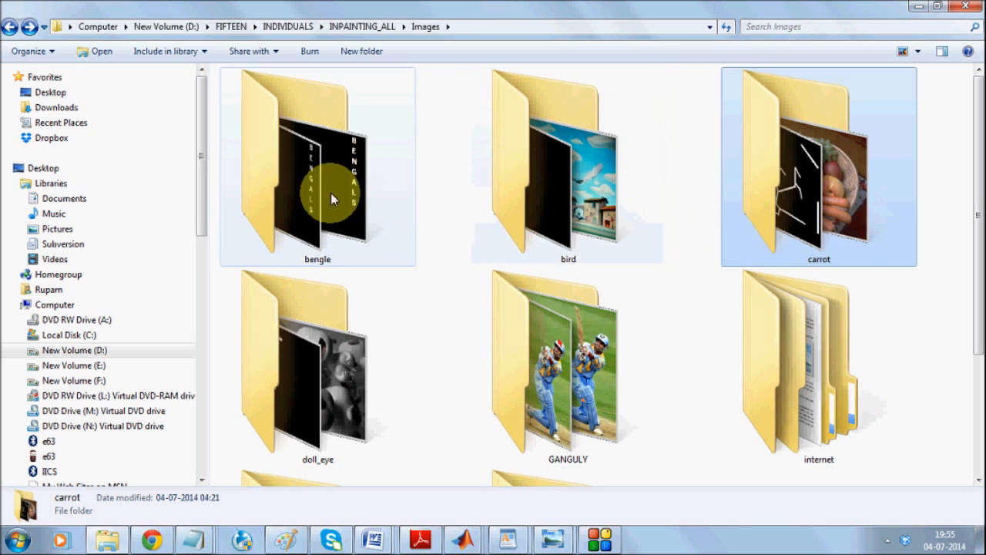
double_click(317, 168)
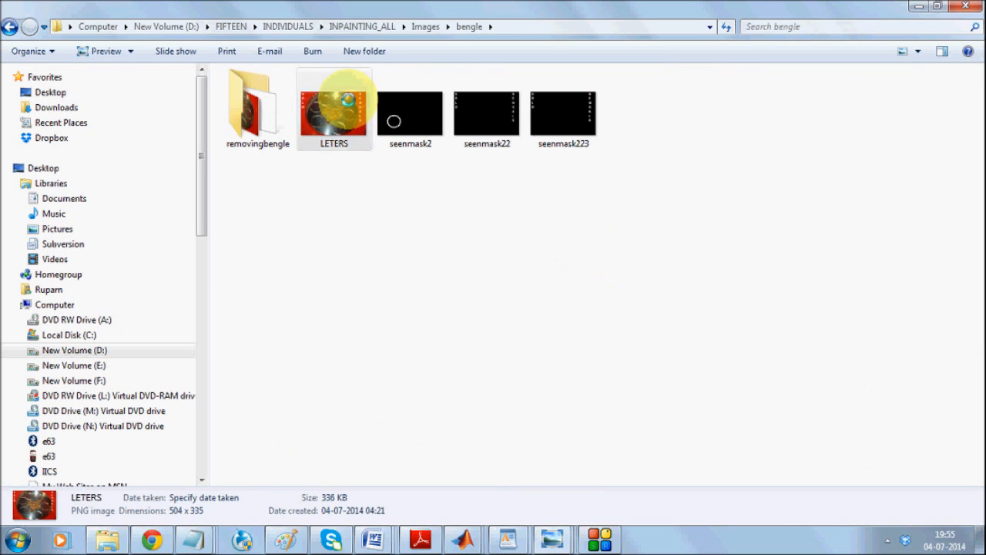
double_click(333, 104)
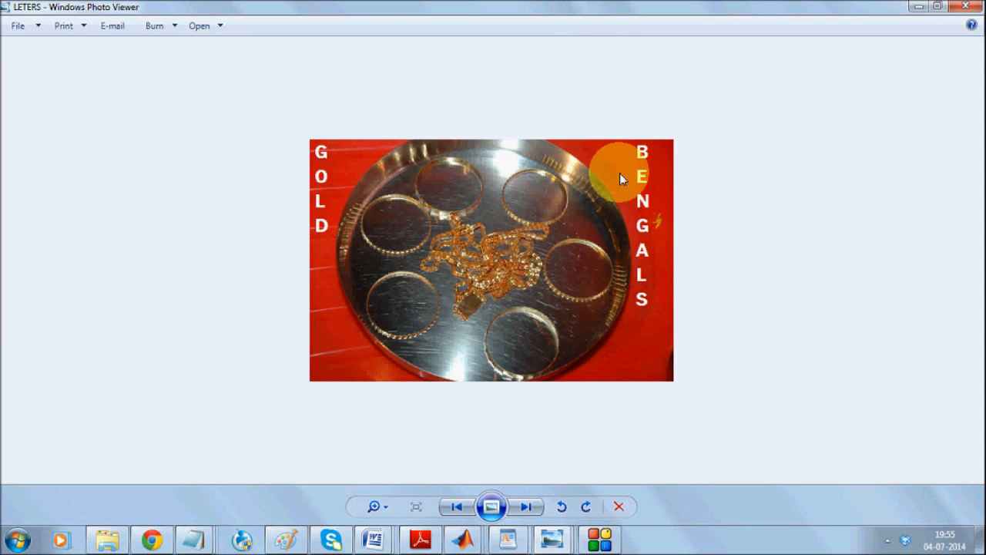
mouse_move(323, 269)
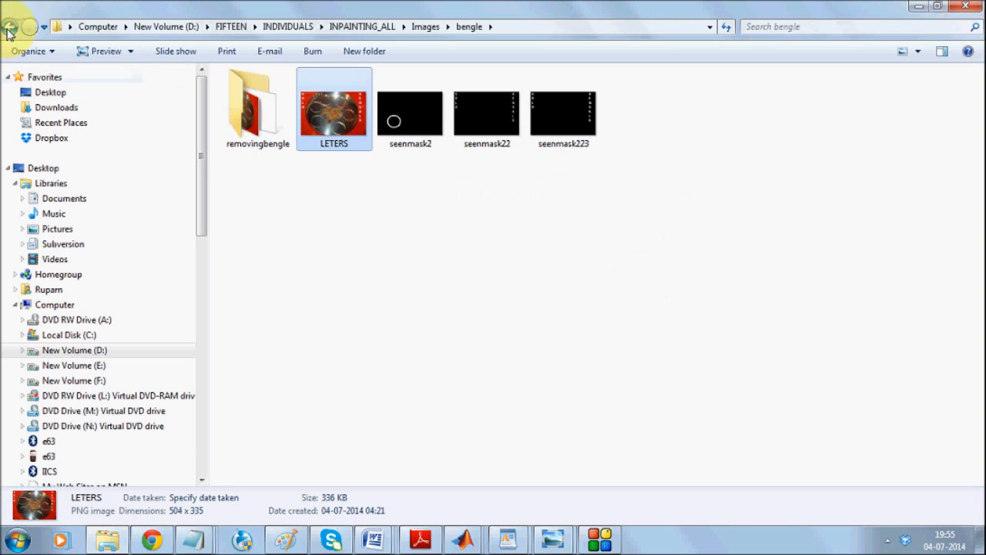
click(10, 26)
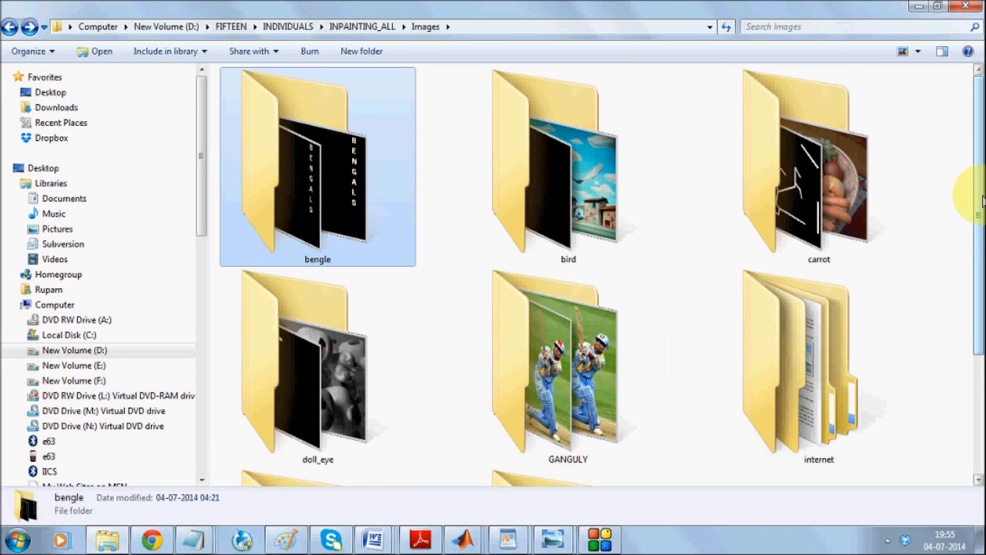
scroll(down, 3)
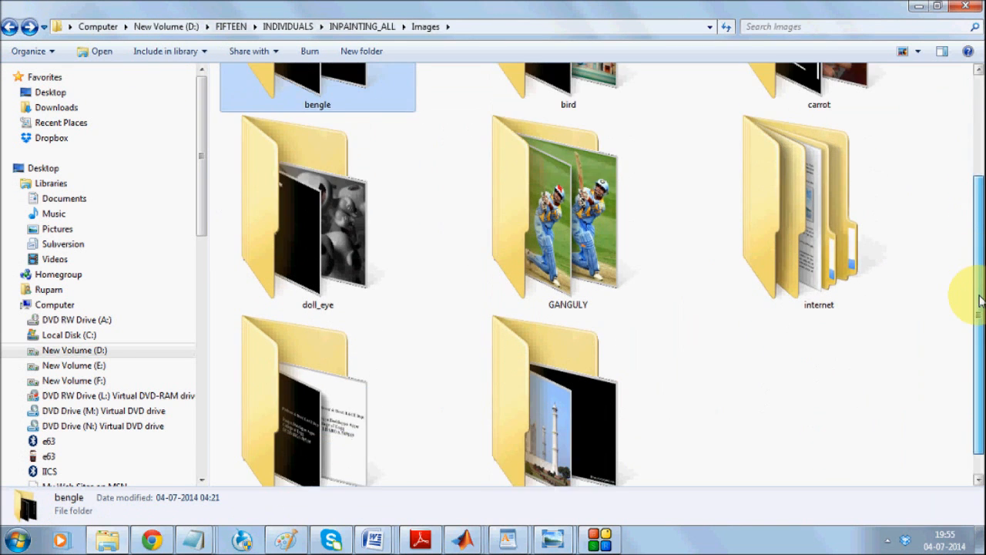
Open internet > artisticphoto and preview the original portrait image.
double_click(818, 208)
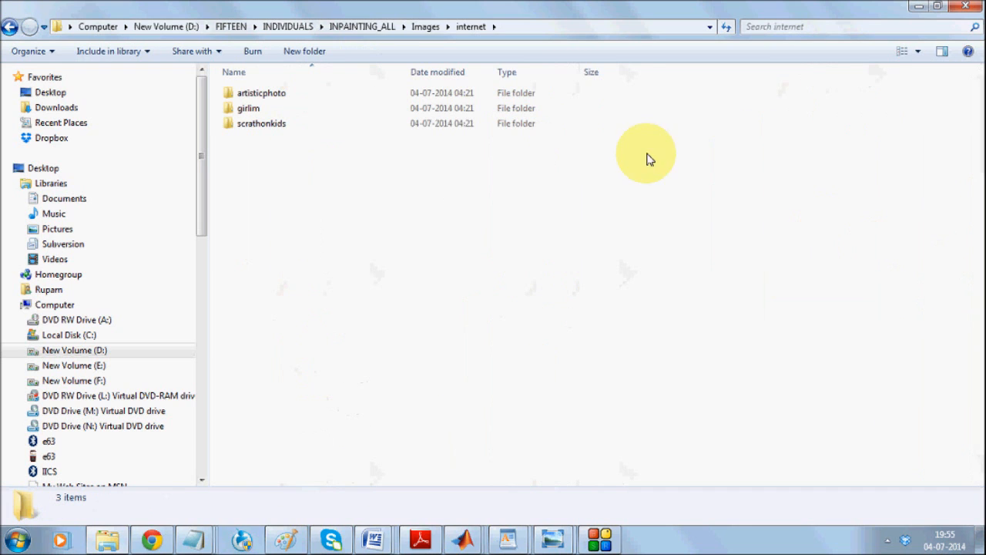
double_click(261, 92)
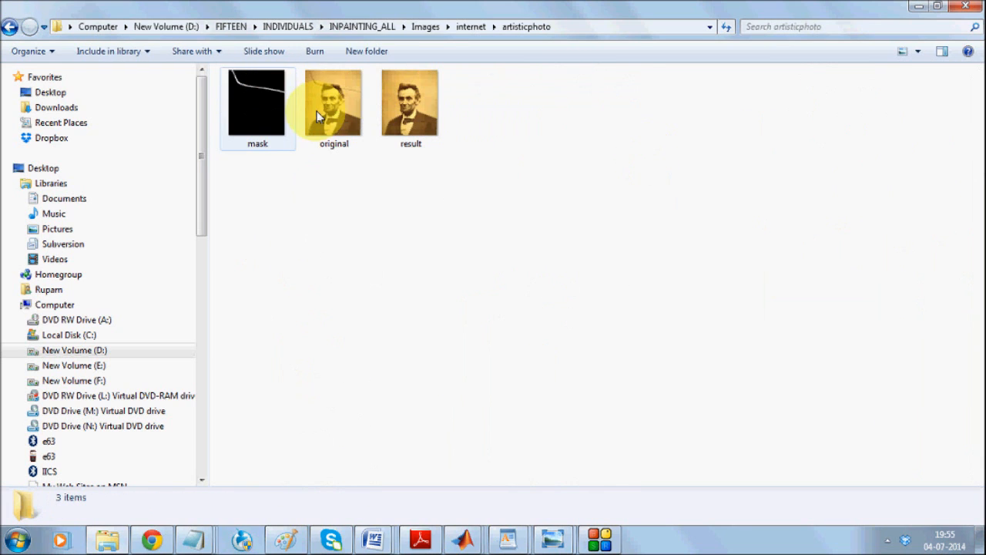
double_click(333, 103)
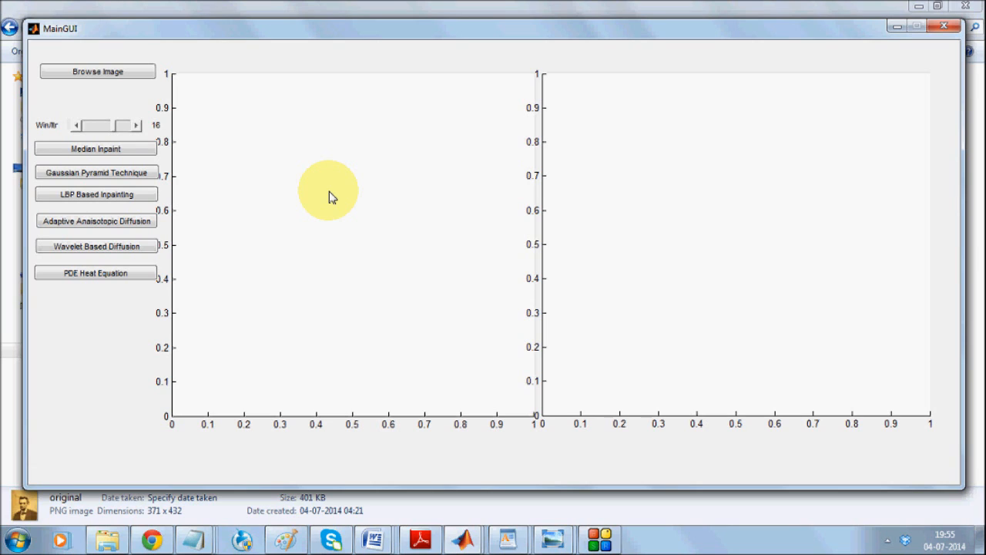
mouse_move(289, 110)
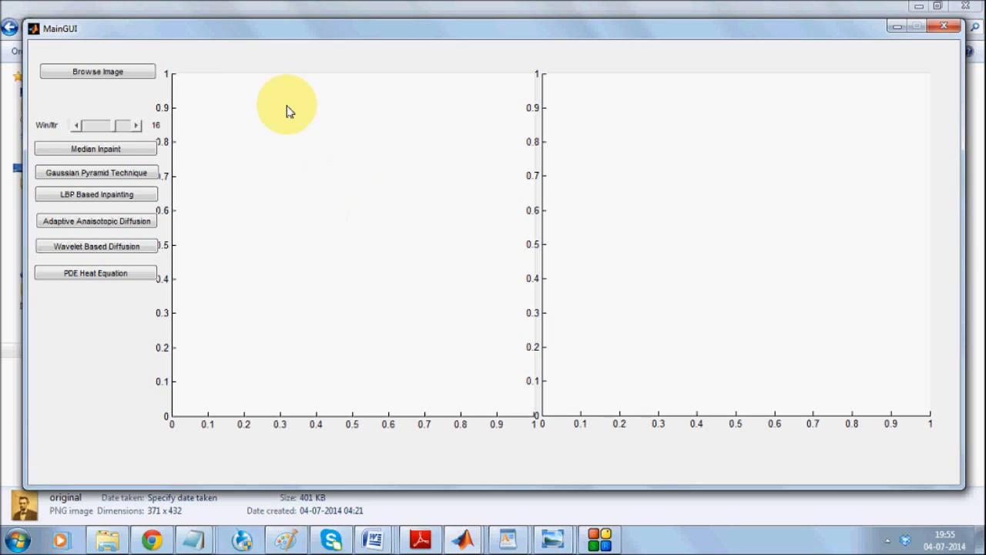
mouse_move(381, 254)
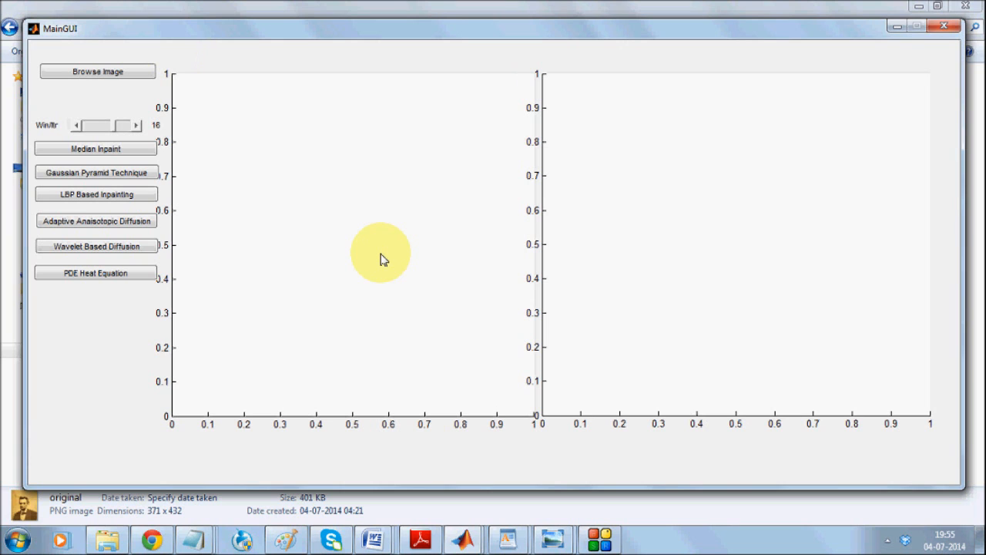
mouse_move(185, 83)
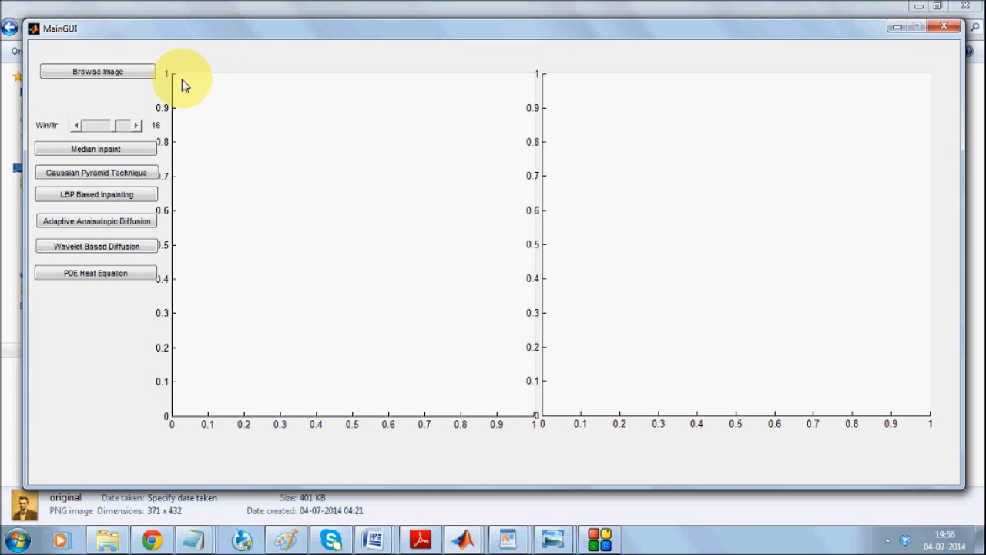
Load removingbengle's original bangle photo as the original image and seenmask2 as the mask.
click(97, 71)
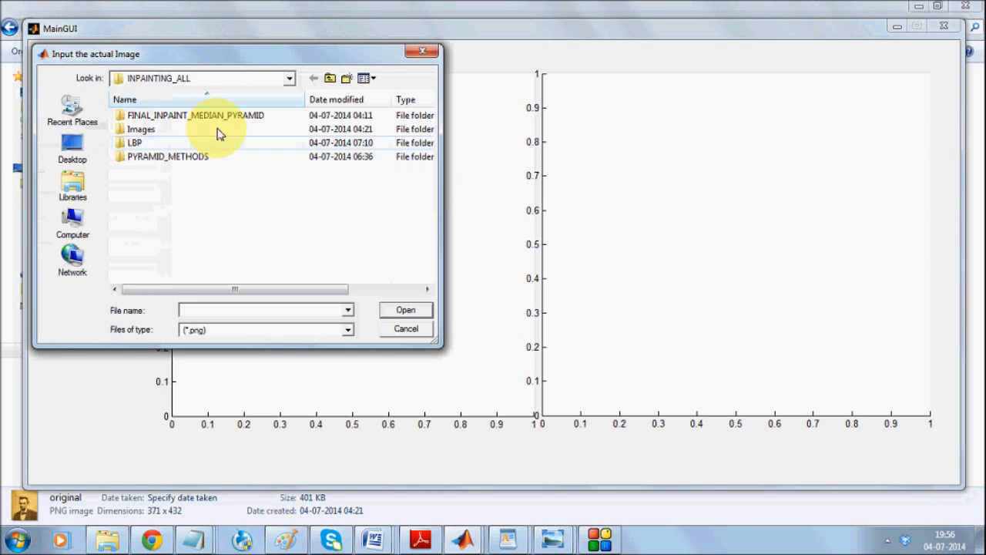
double_click(140, 129)
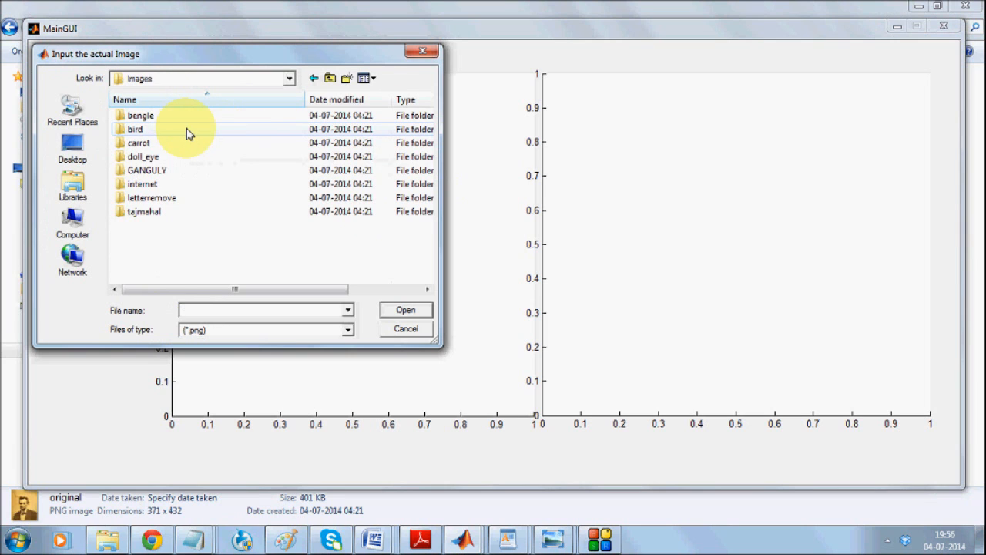
double_click(140, 114)
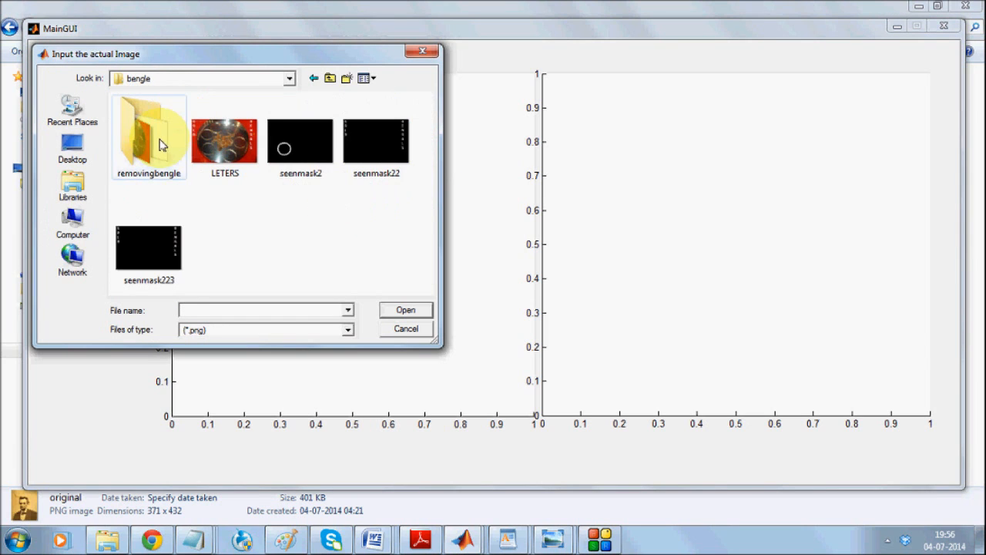
double_click(148, 127)
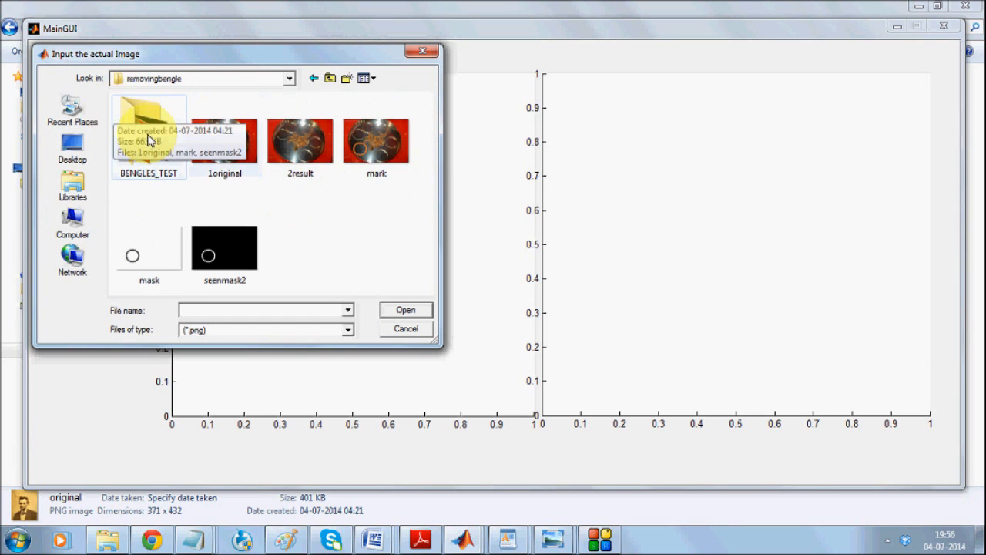
double_click(224, 142)
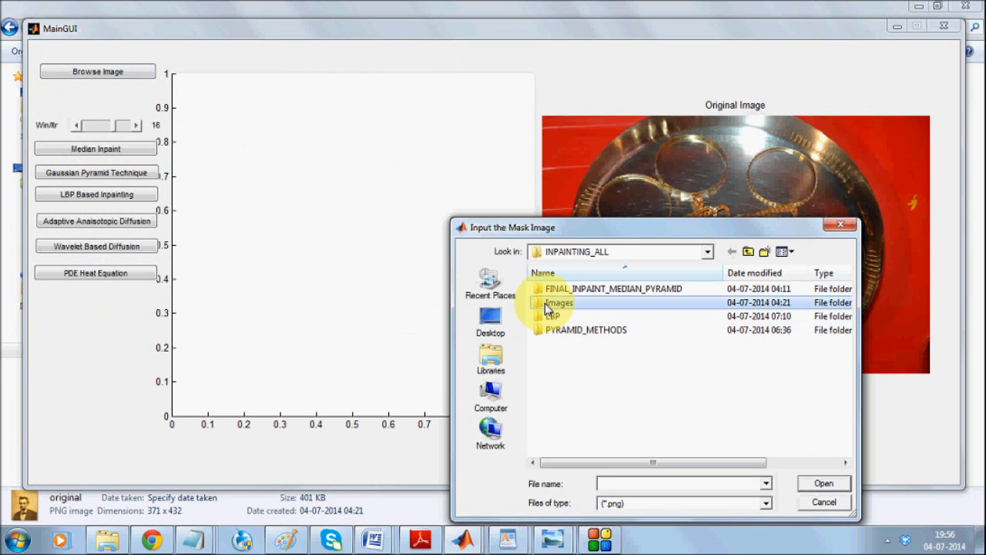
double_click(557, 302)
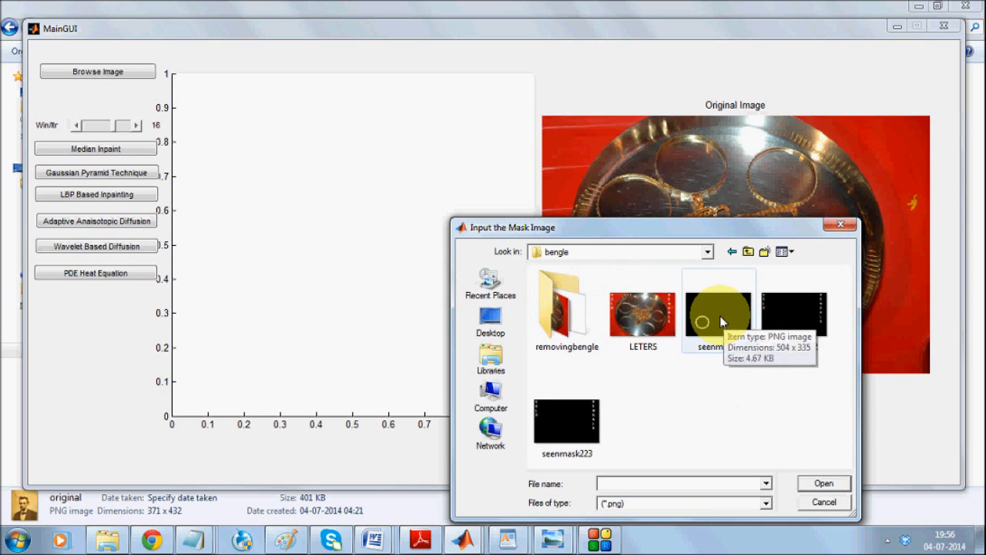
double_click(718, 301)
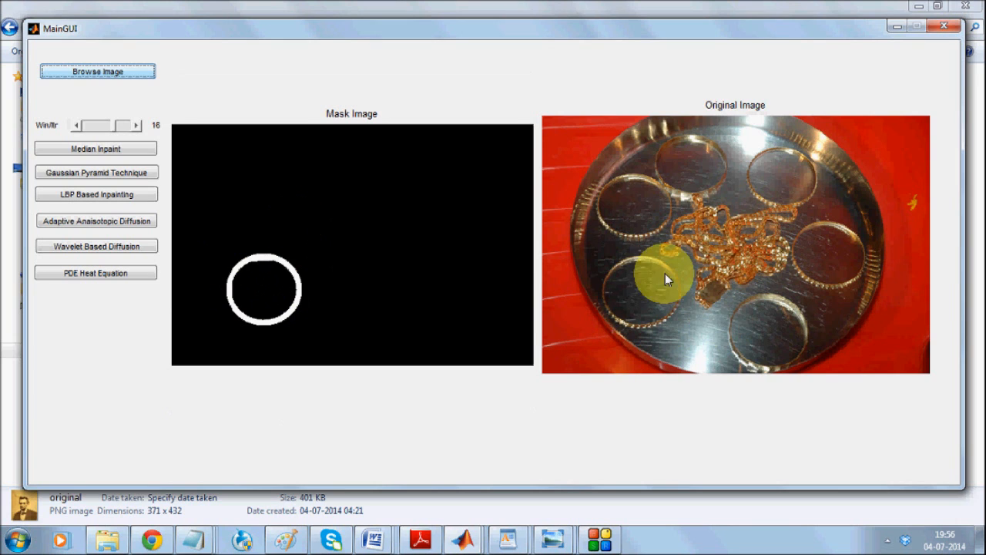
mouse_move(674, 266)
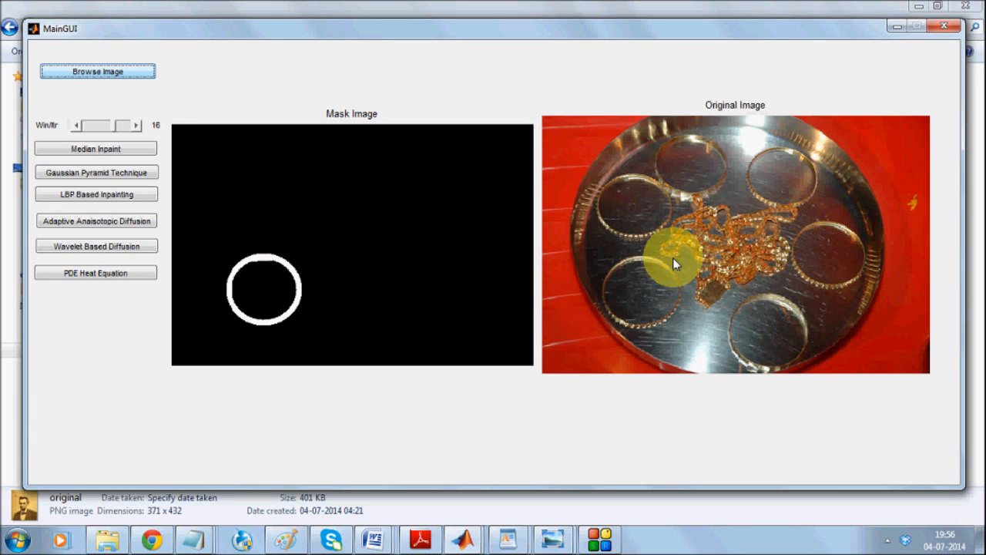
mouse_move(589, 271)
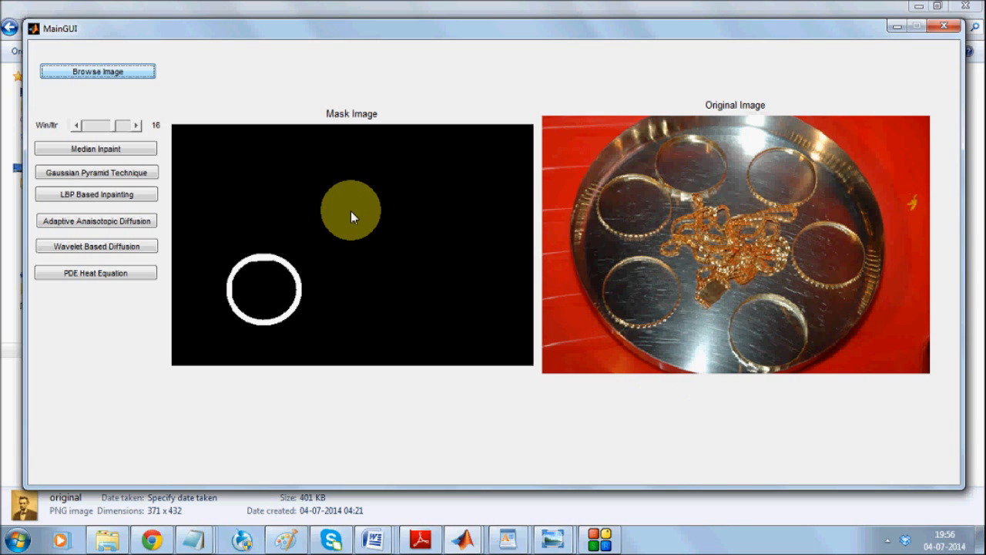
Run Median Inpaint on the loaded bangle image.
click(95, 148)
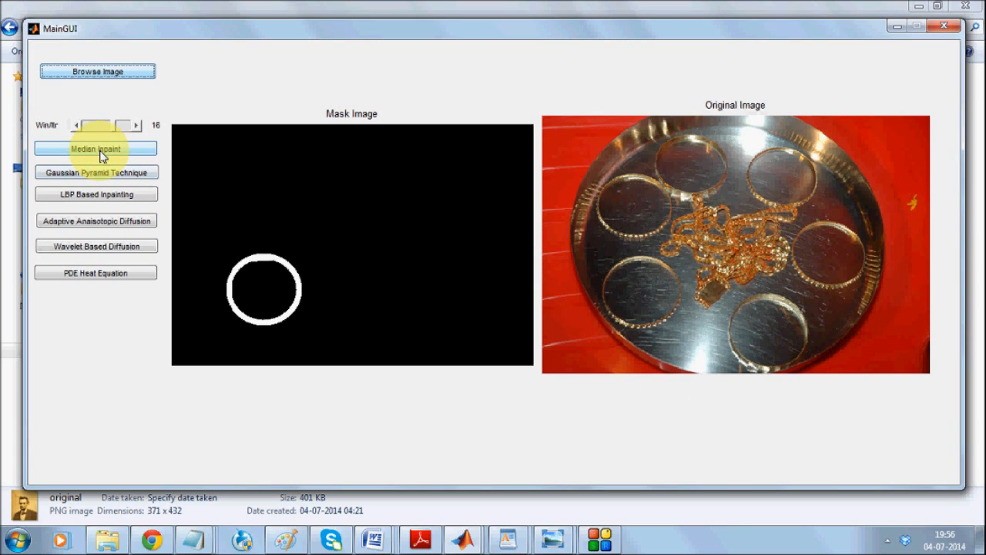
click(95, 148)
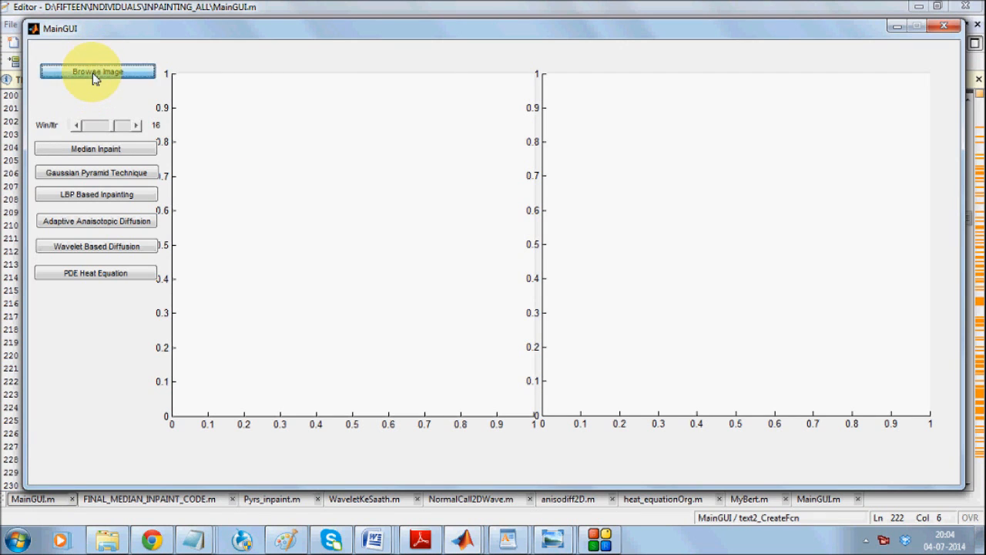
Load the Taj Mahal photo from Images > tajmahal as the original image.
click(97, 71)
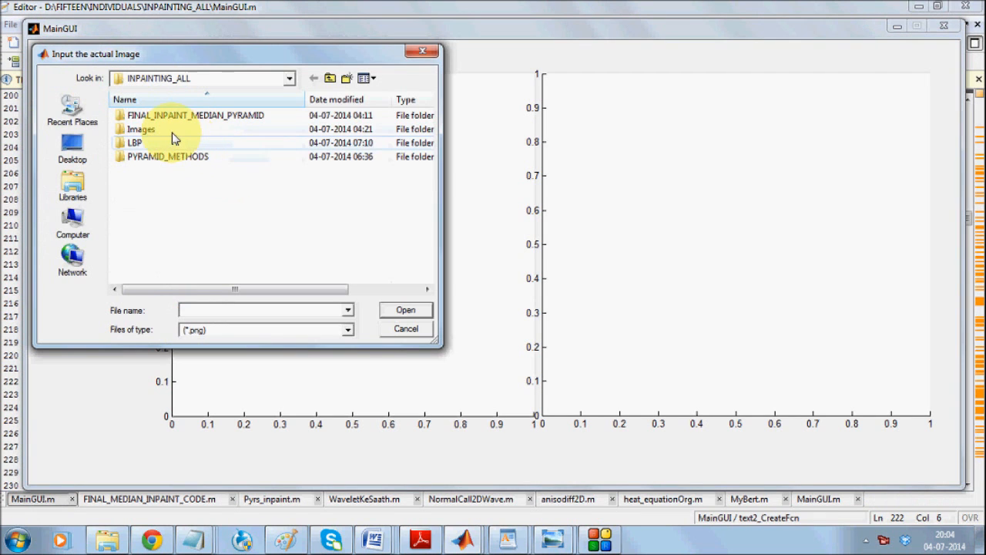
double_click(141, 128)
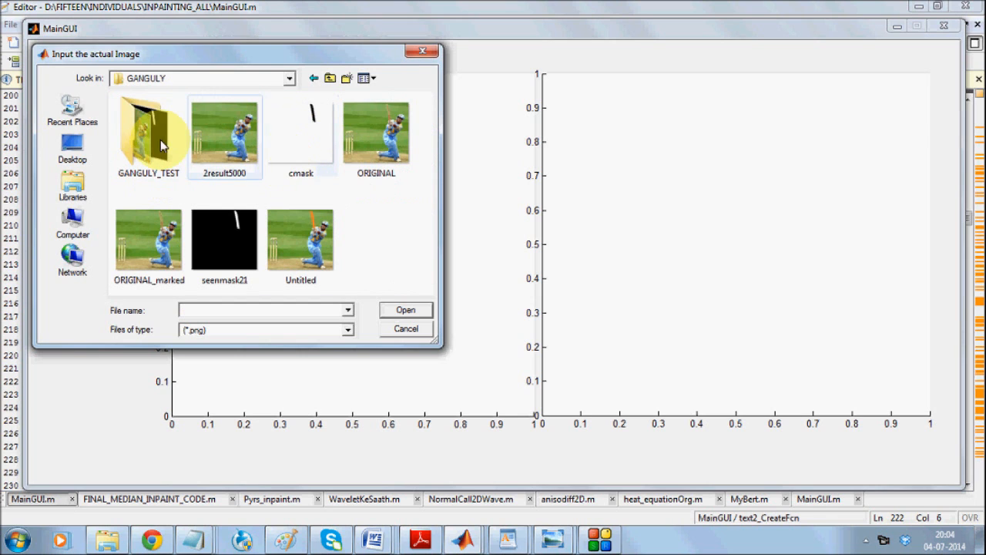
click(330, 77)
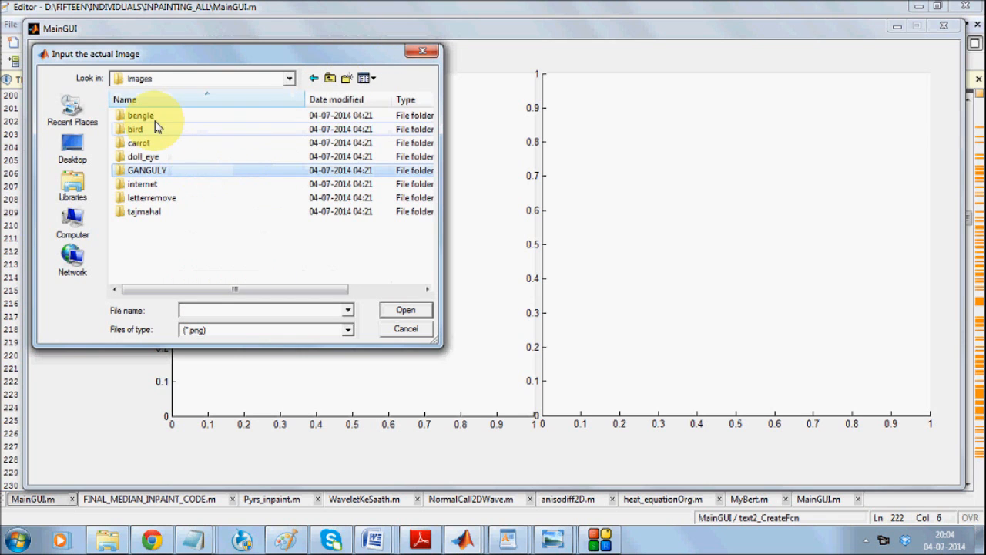
double_click(141, 211)
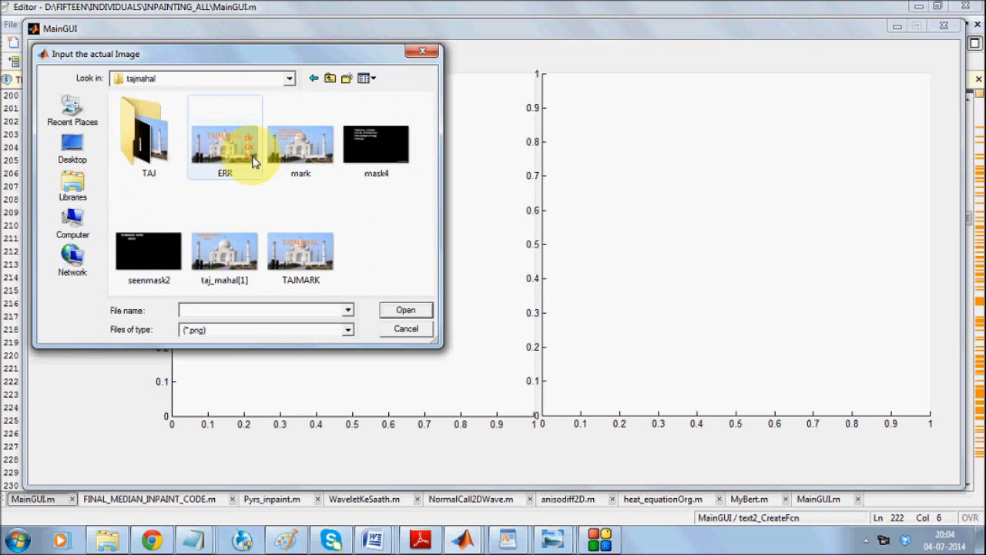
double_click(148, 135)
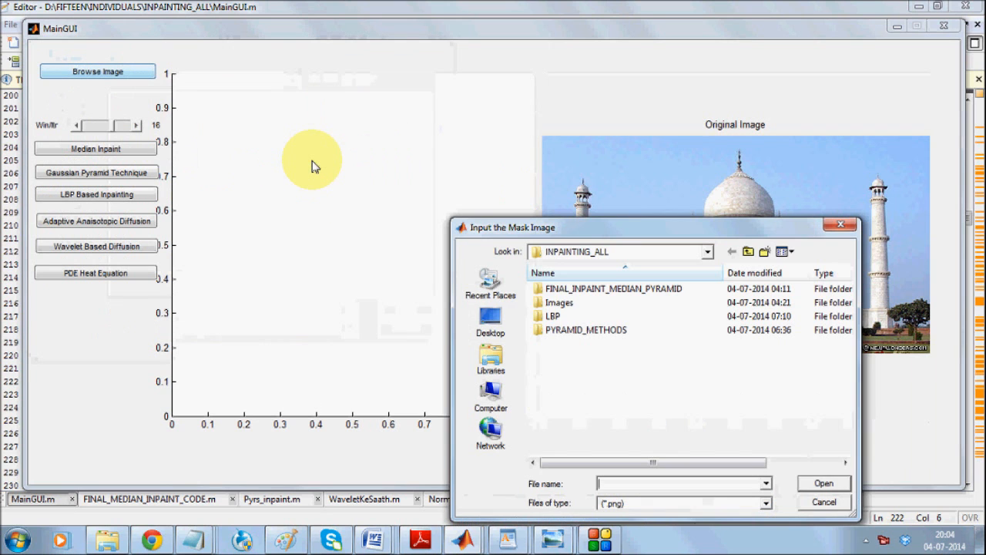
Pick the tower mask seenmask2 from the TAJ folder.
double_click(554, 316)
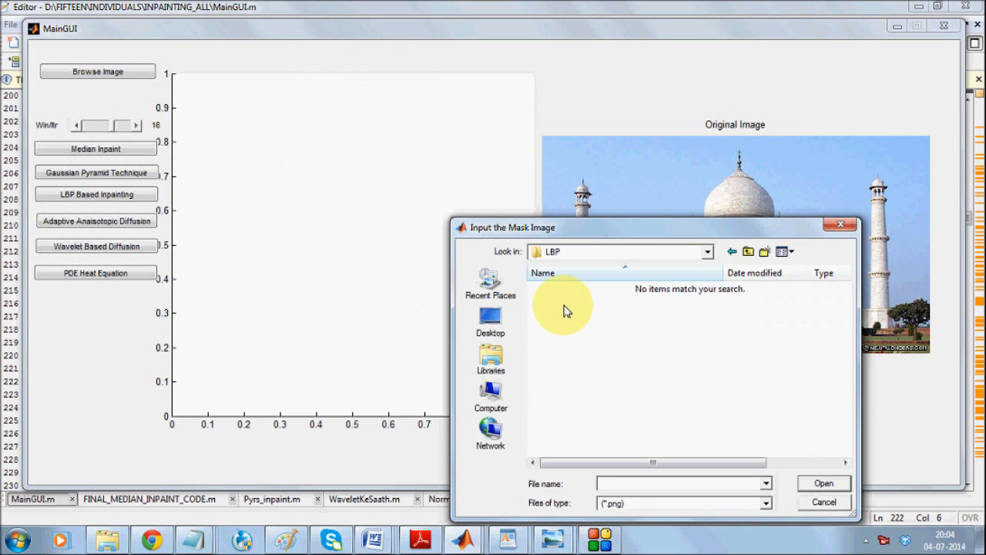
click(748, 251)
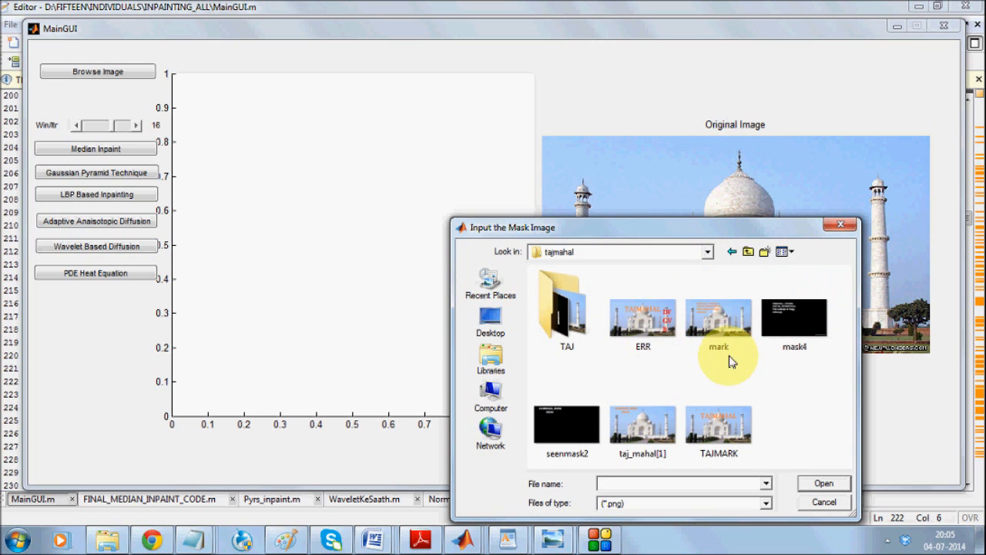
double_click(567, 315)
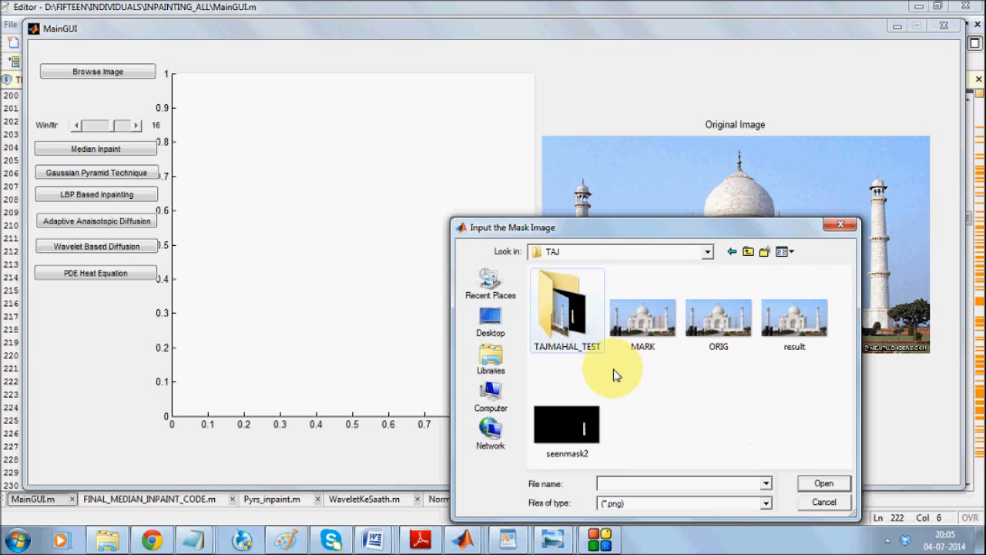
click(566, 415)
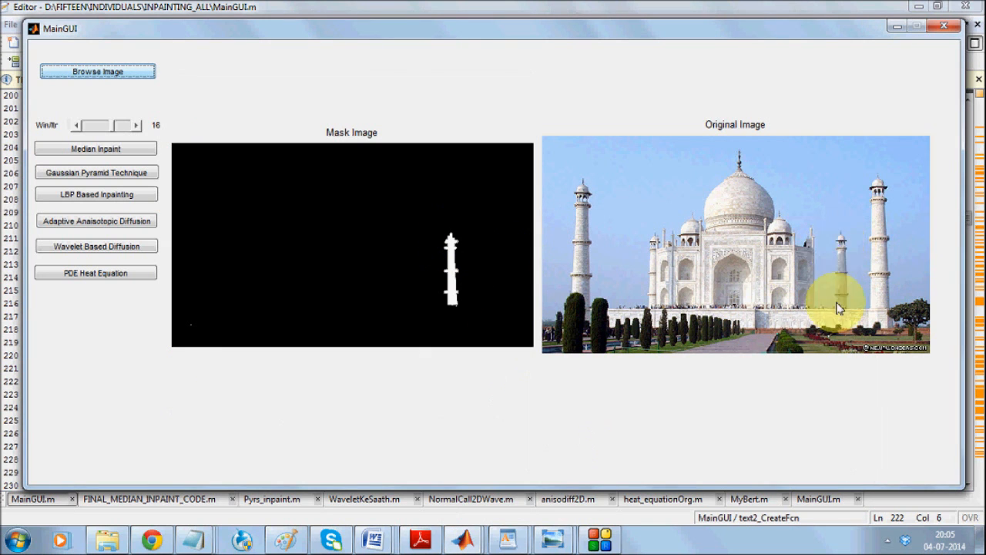
mouse_move(859, 235)
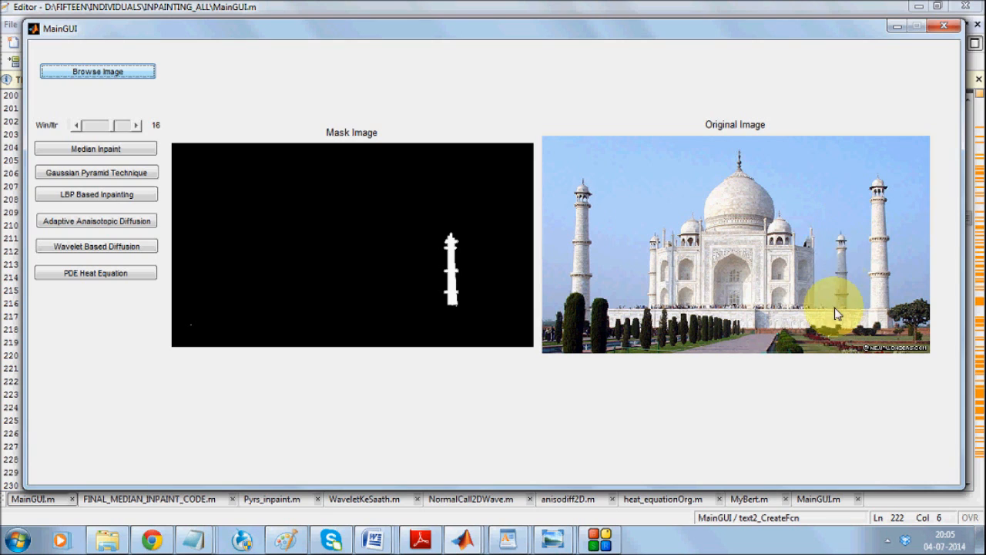
mouse_move(304, 108)
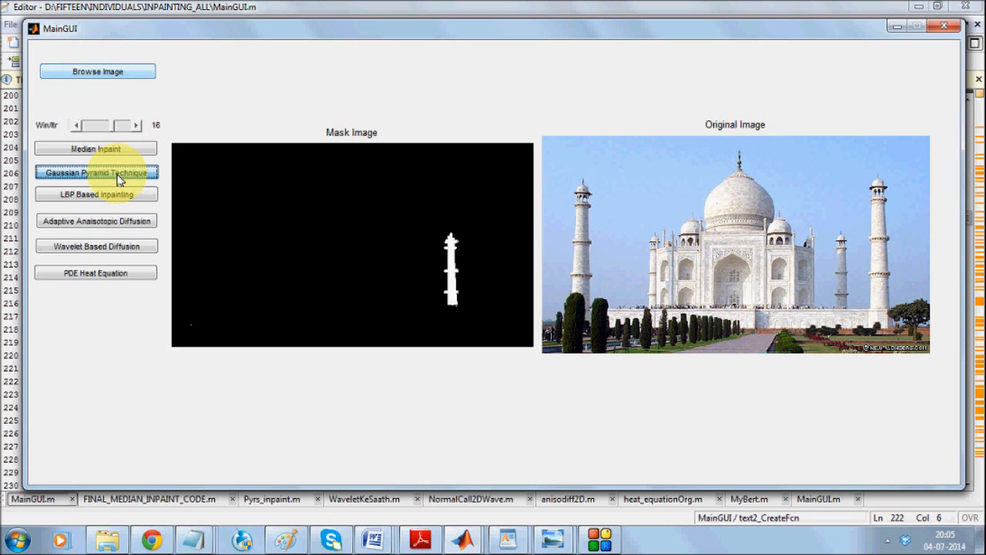
click(95, 171)
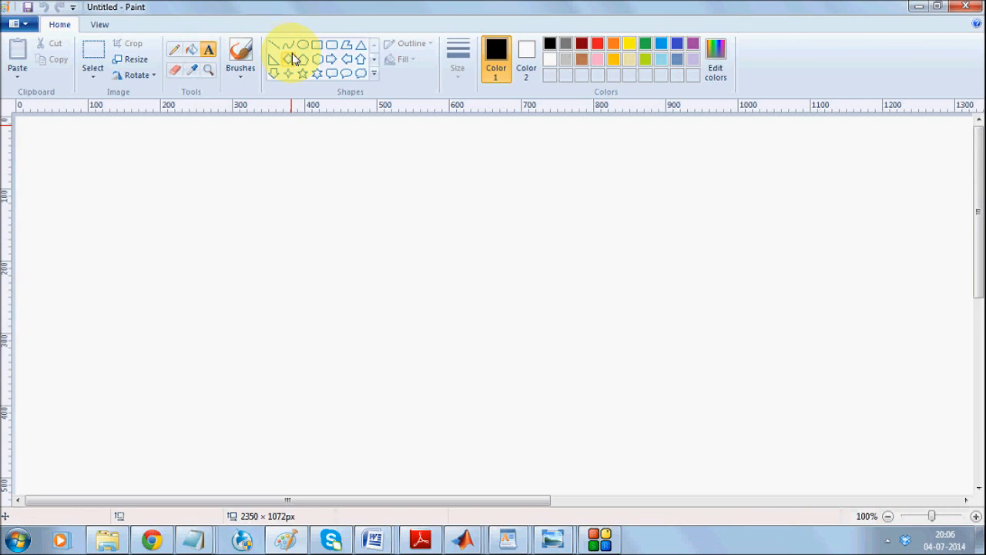
Draw a small square, copy the second square lower down and pull a piece away.
drag(201, 157, 248, 207)
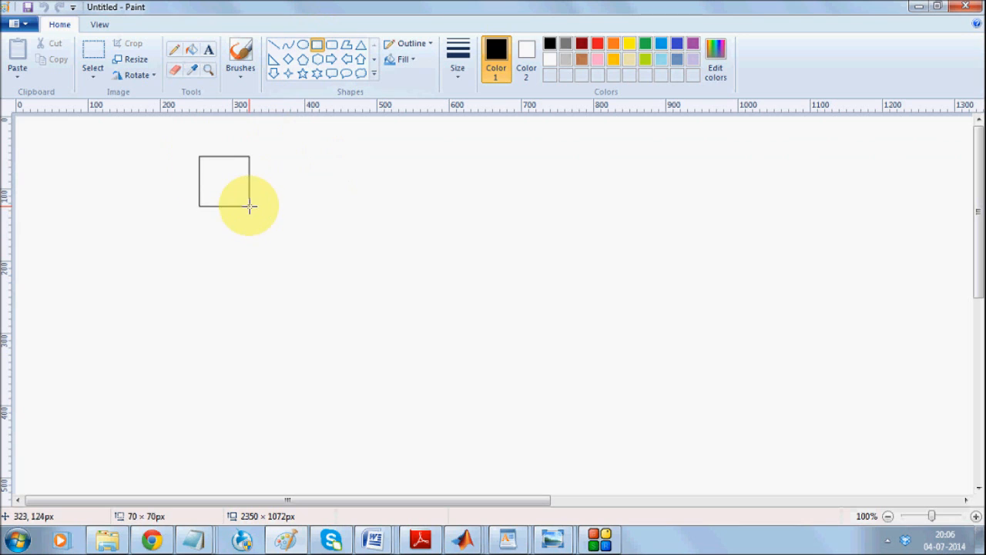
mouse_move(274, 216)
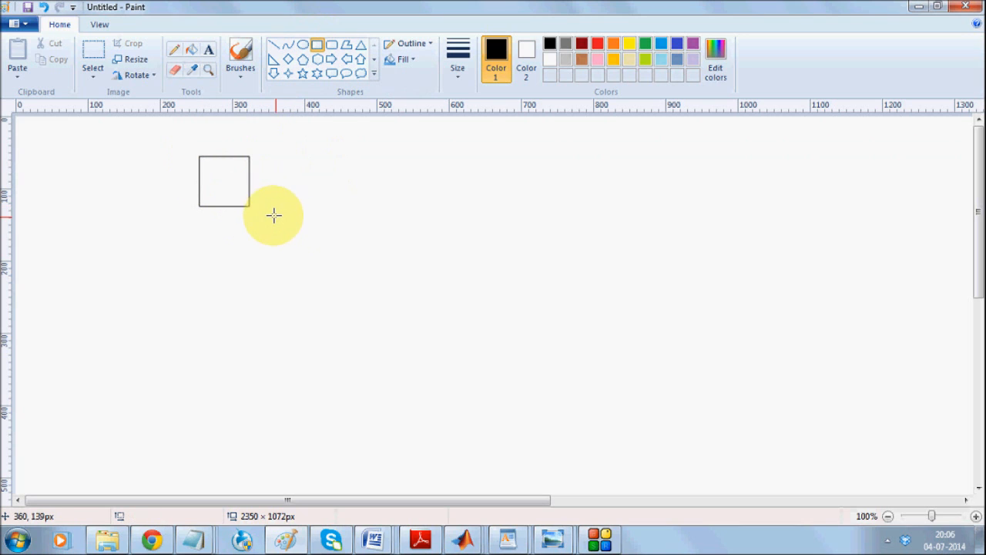
click(92, 54)
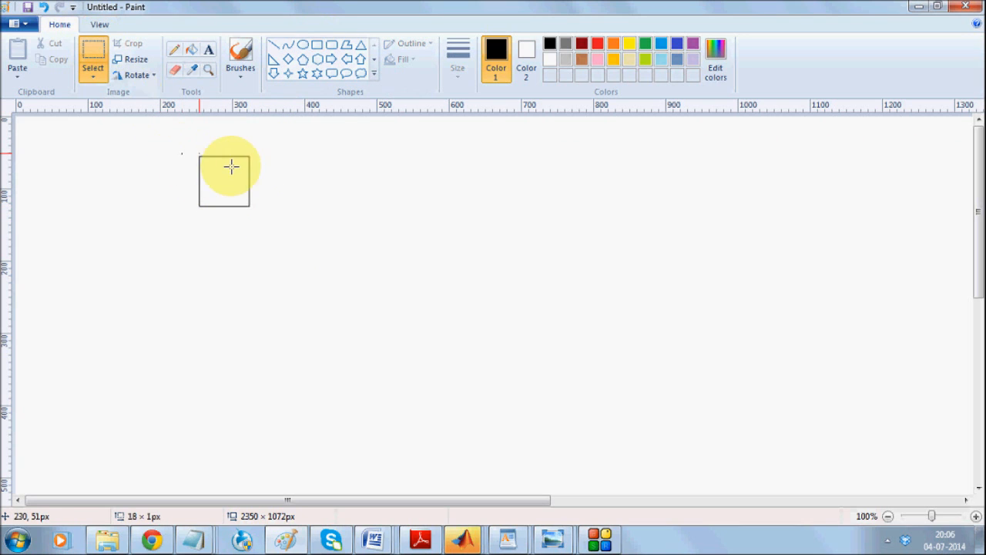
mouse_move(323, 249)
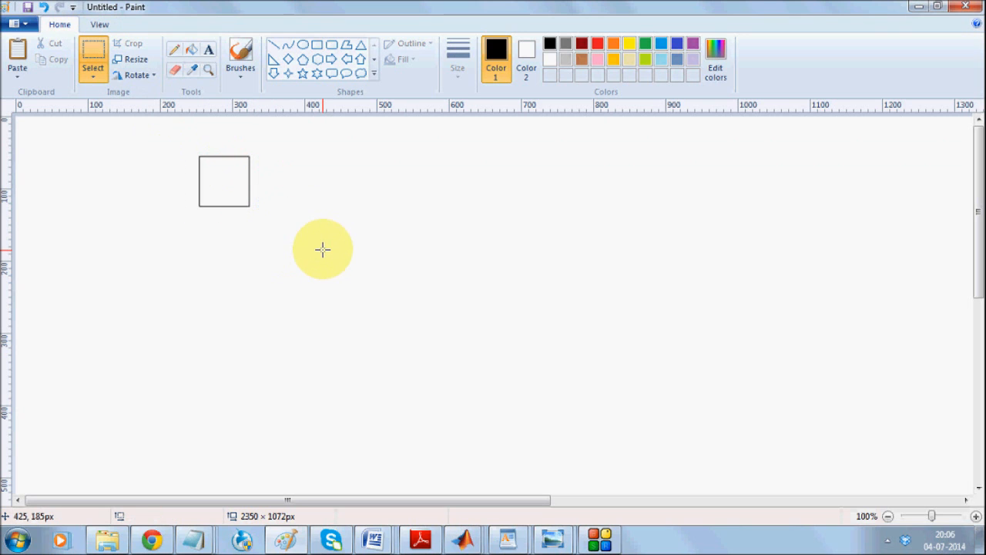
drag(322, 250, 298, 254)
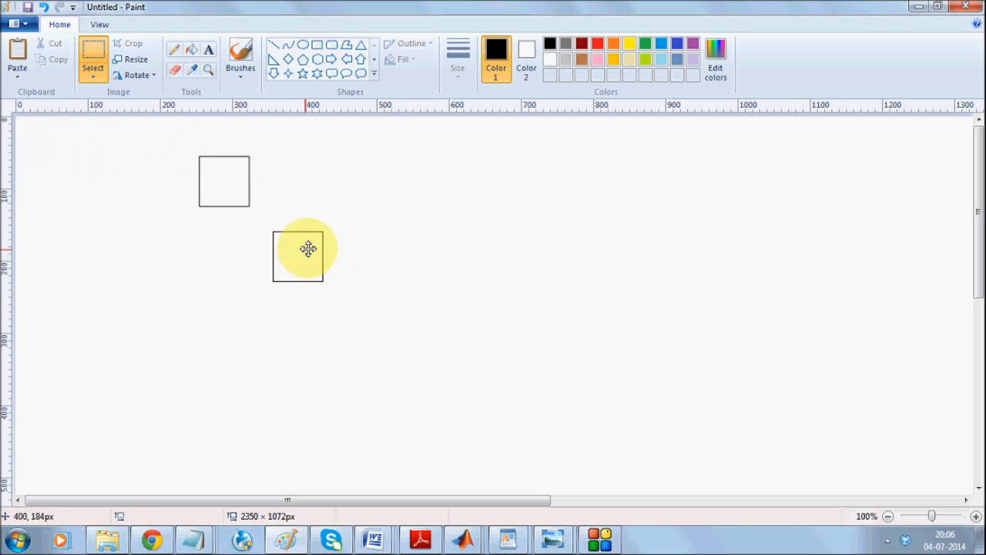
click(298, 255)
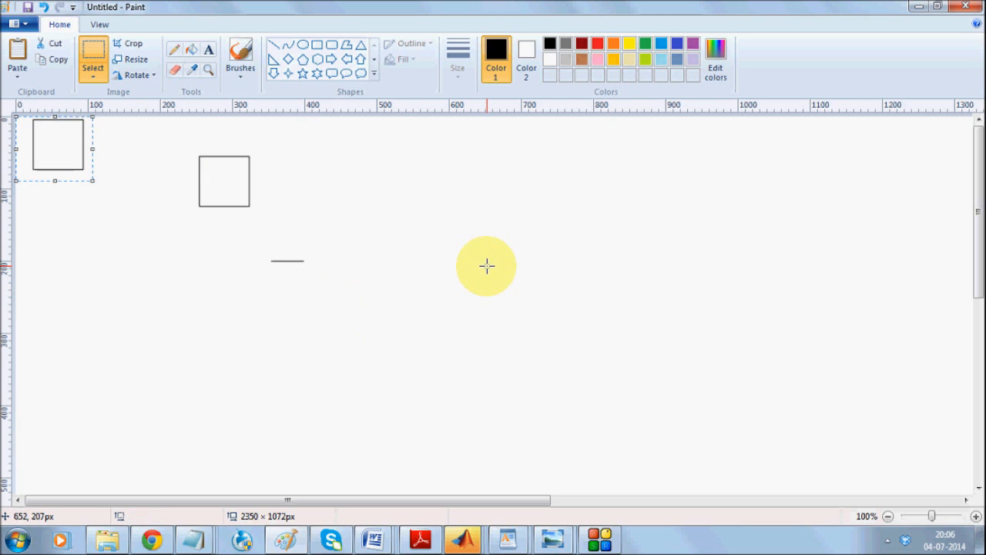
drag(56, 145, 322, 349)
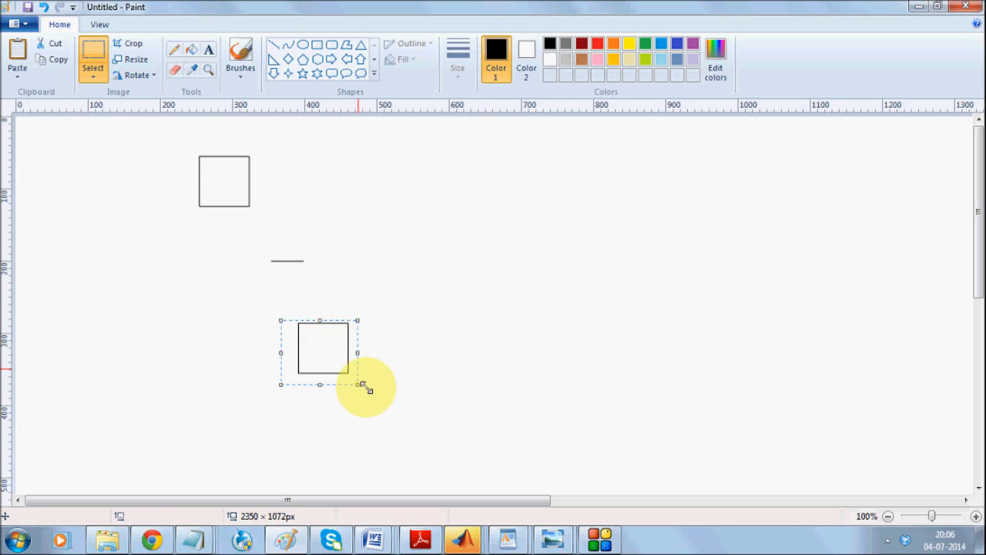
drag(366, 386, 318, 351)
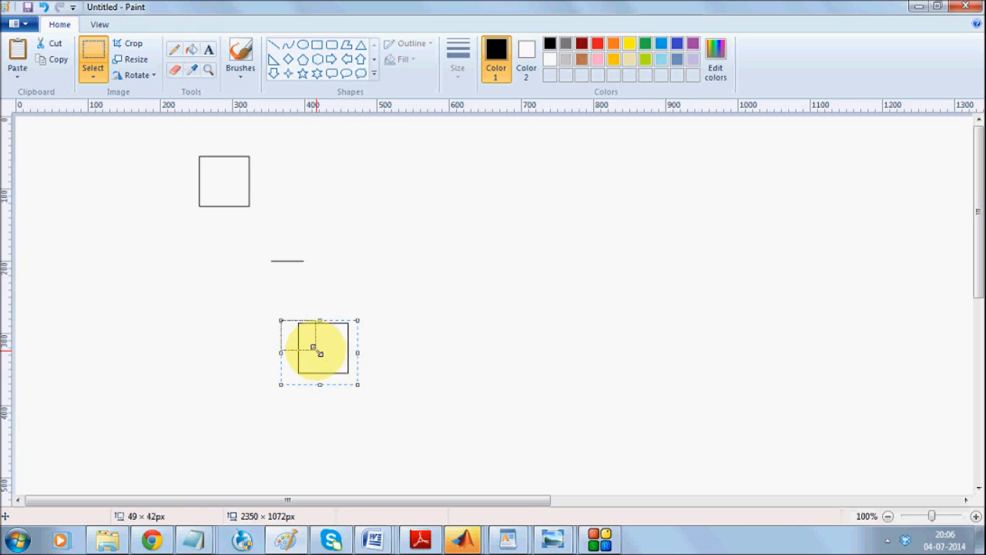
drag(319, 350, 428, 419)
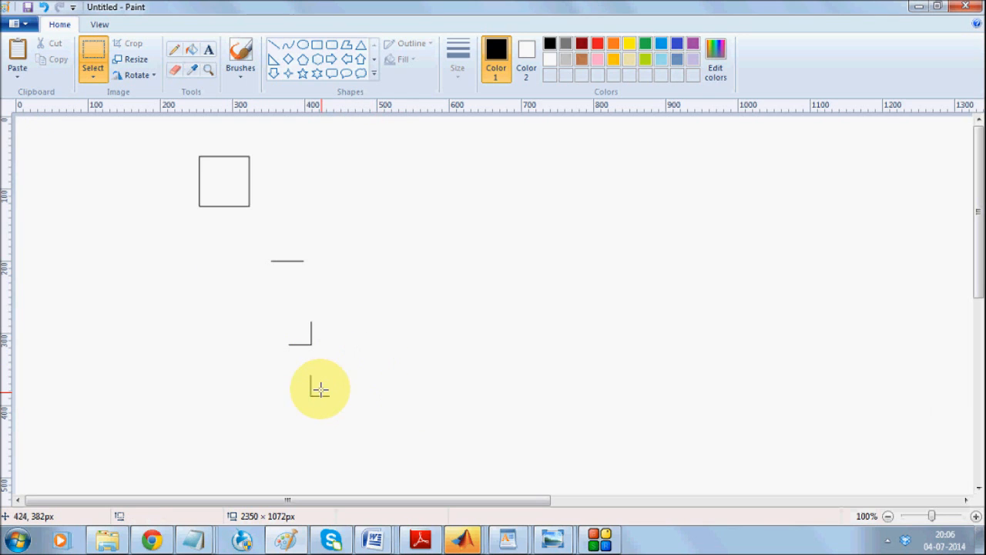
mouse_move(306, 377)
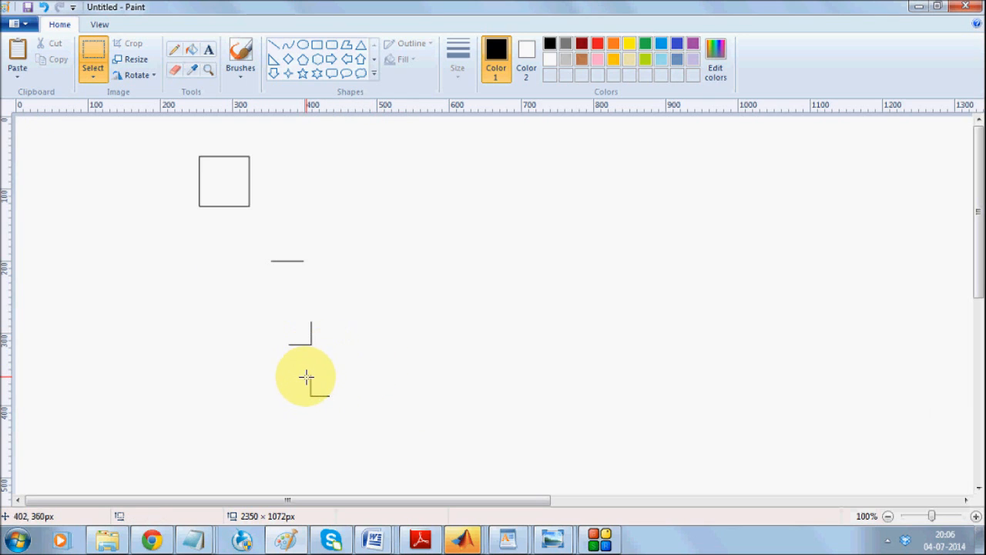
Copy an L-shaped corner piece, enlarge it and place it over the first square.
drag(307, 377, 345, 410)
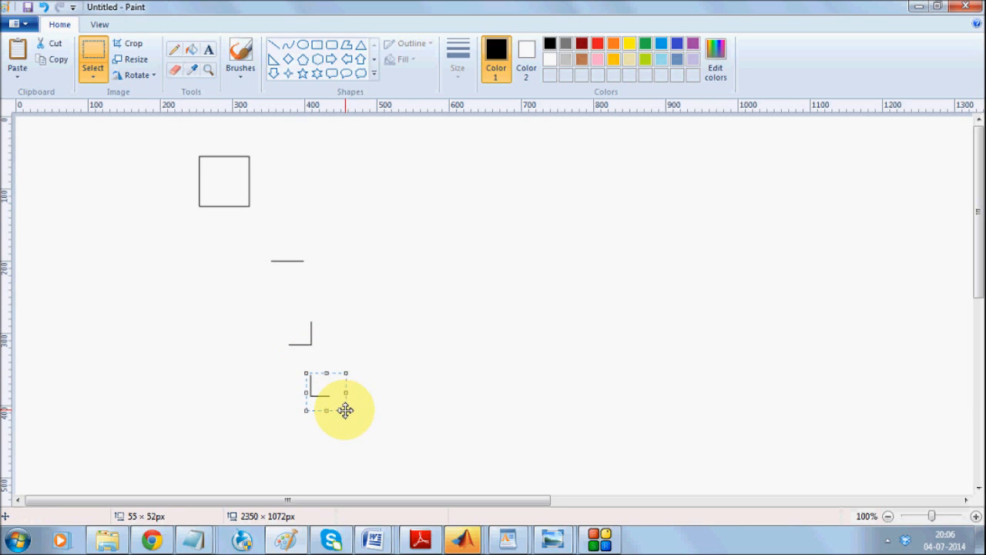
drag(345, 409, 336, 398)
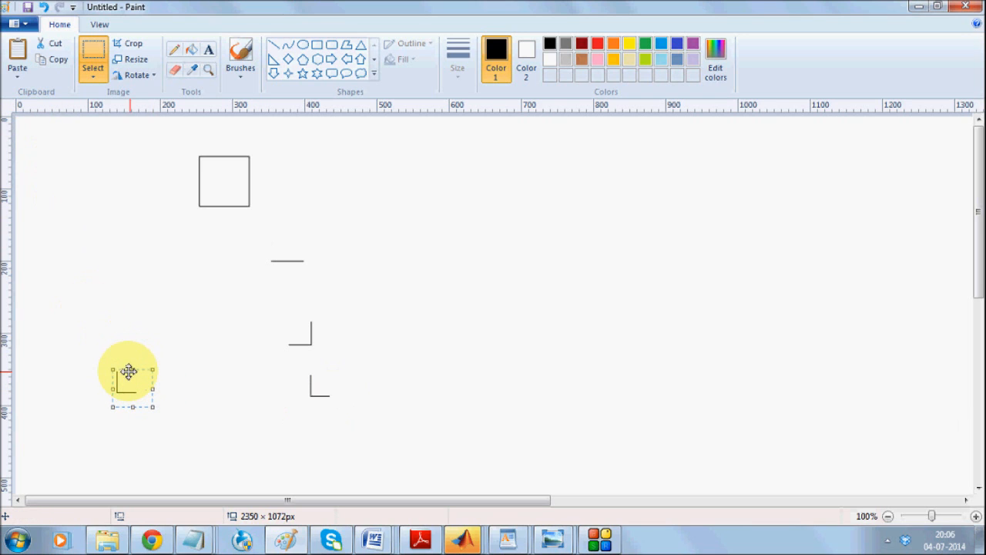
drag(129, 373, 150, 374)
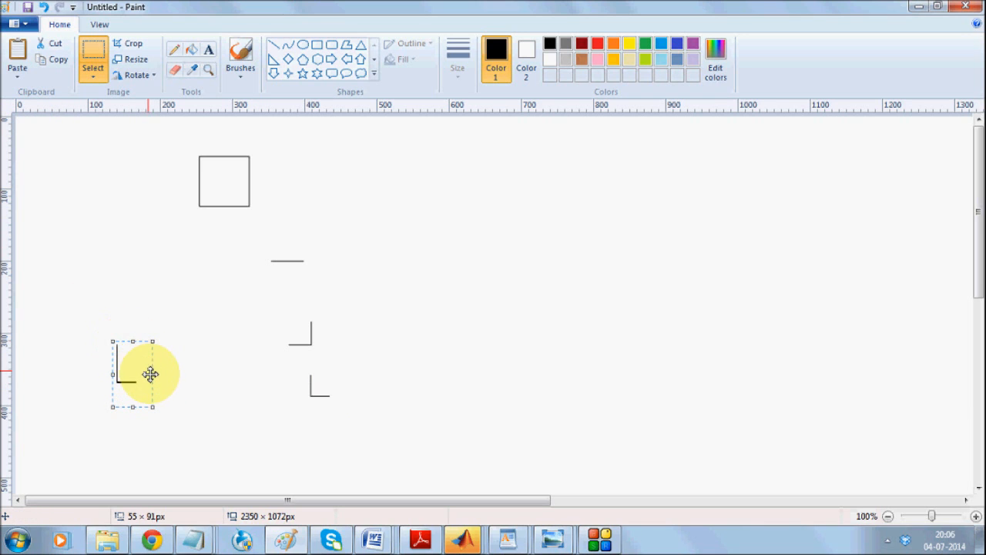
drag(152, 376, 186, 375)
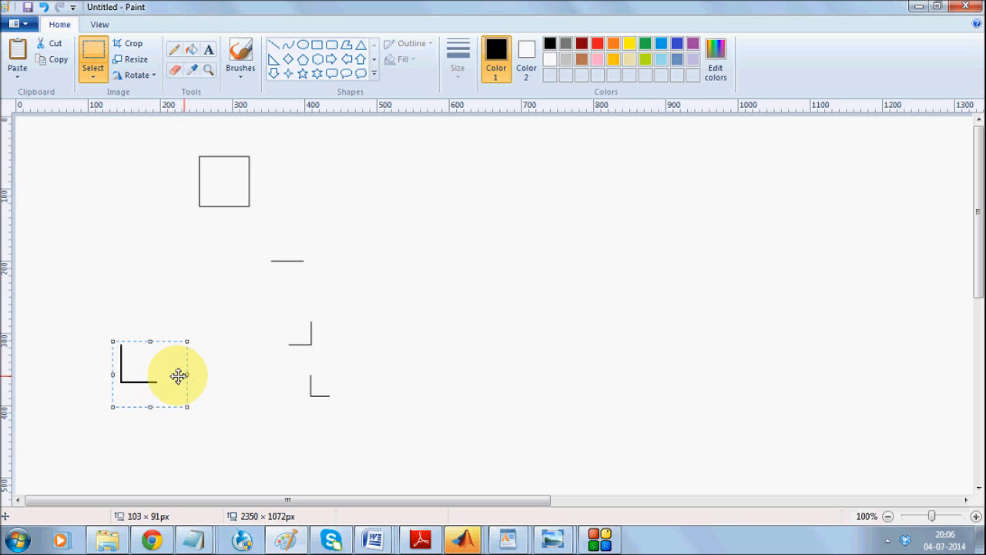
drag(178, 375, 176, 348)
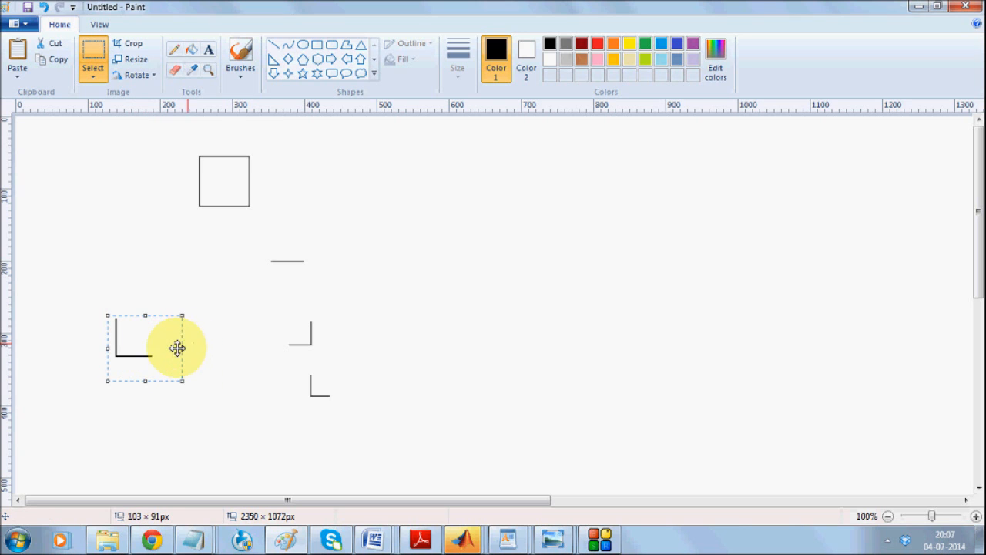
drag(176, 346, 306, 332)
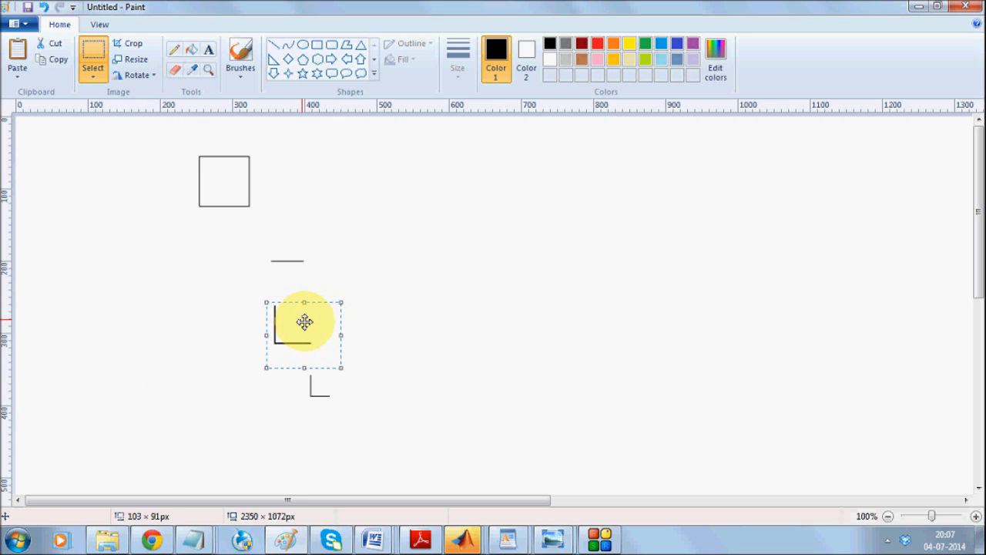
drag(304, 322, 226, 287)
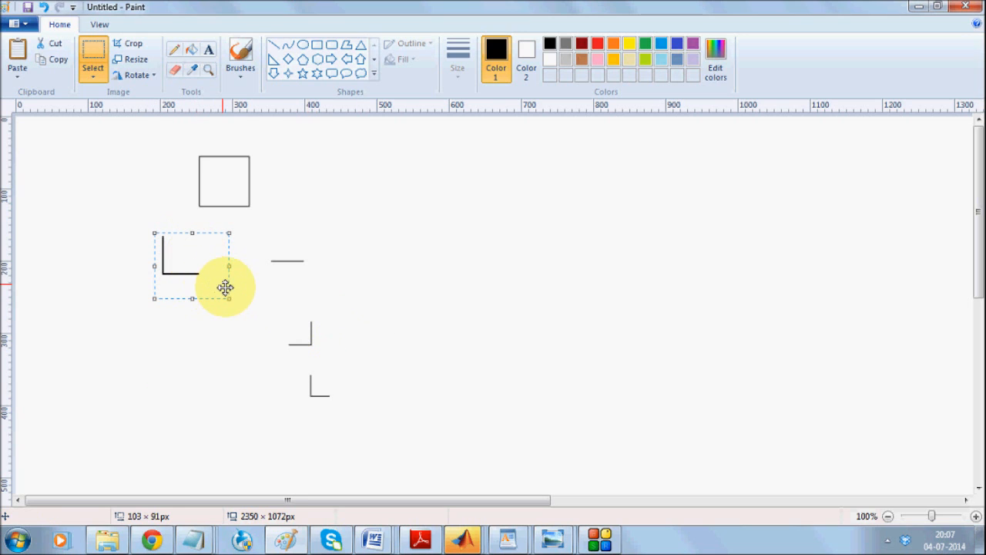
drag(229, 299, 254, 321)
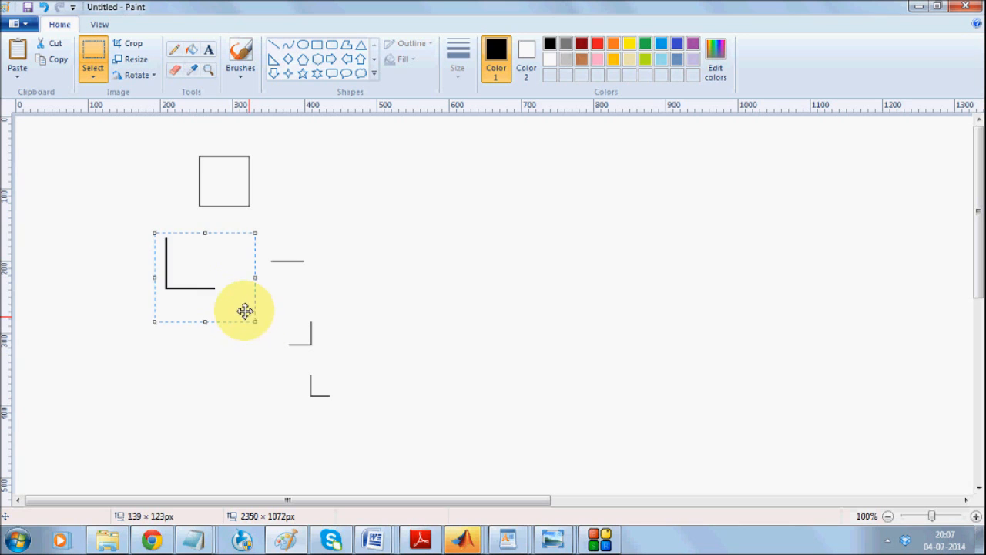
drag(245, 310, 229, 210)
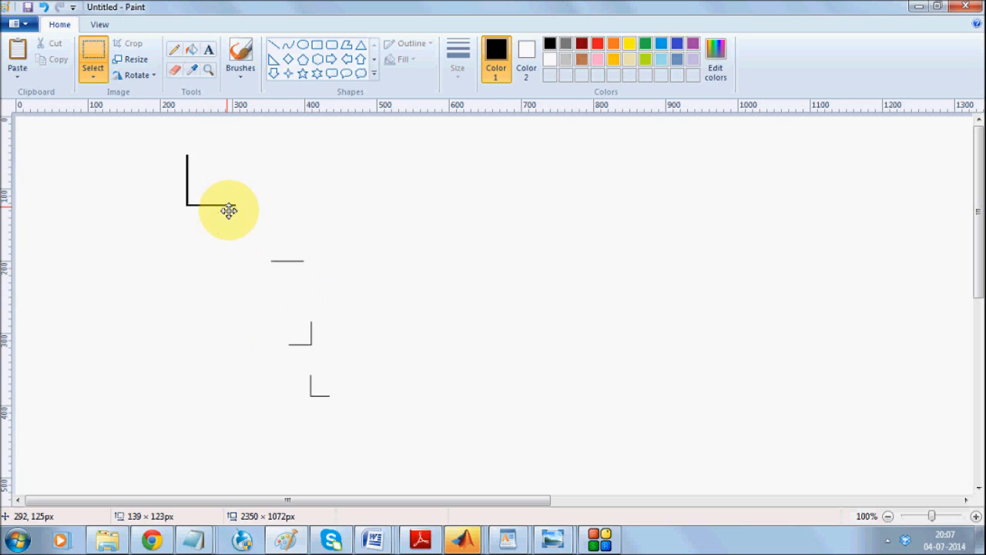
drag(229, 211, 615, 196)
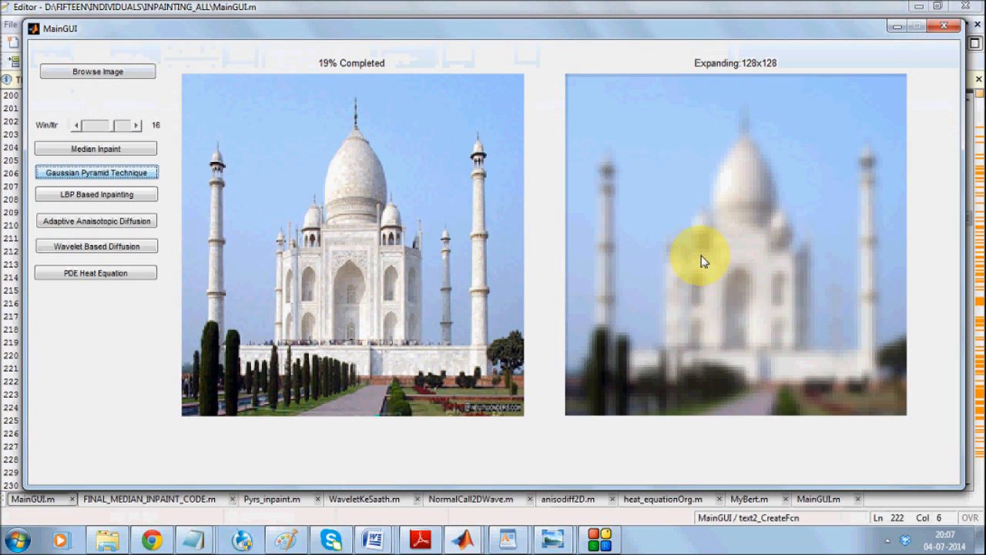
mouse_move(899, 270)
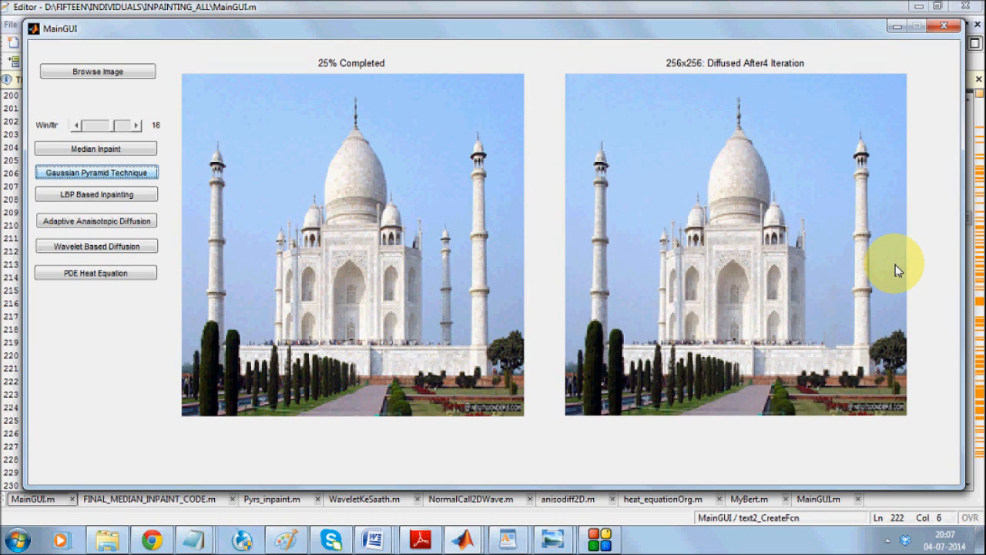
mouse_move(861, 251)
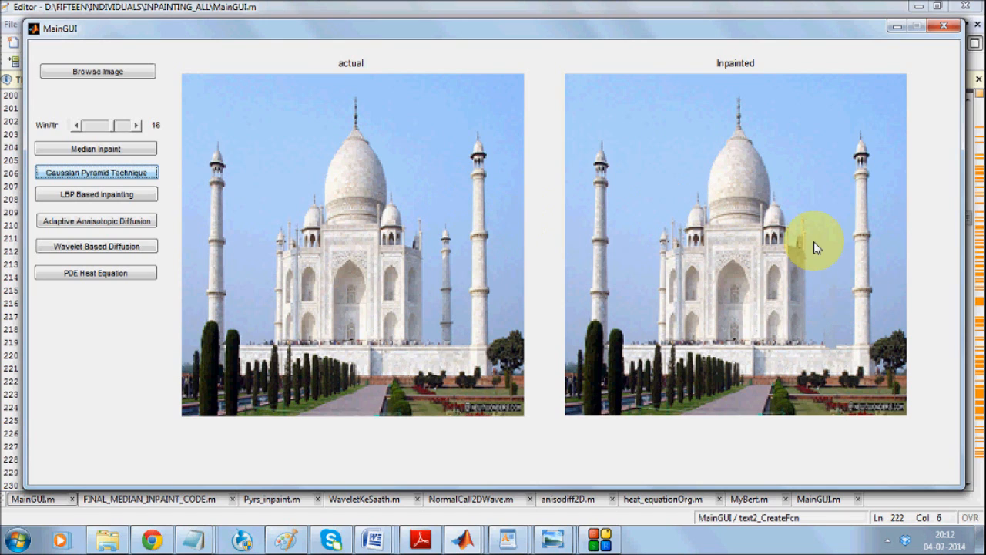
mouse_move(435, 339)
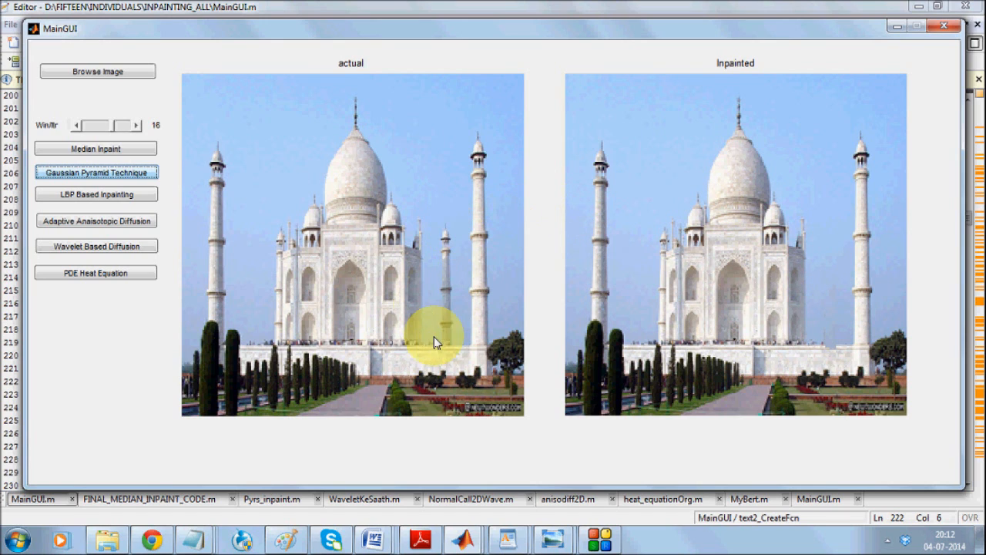
mouse_move(486, 285)
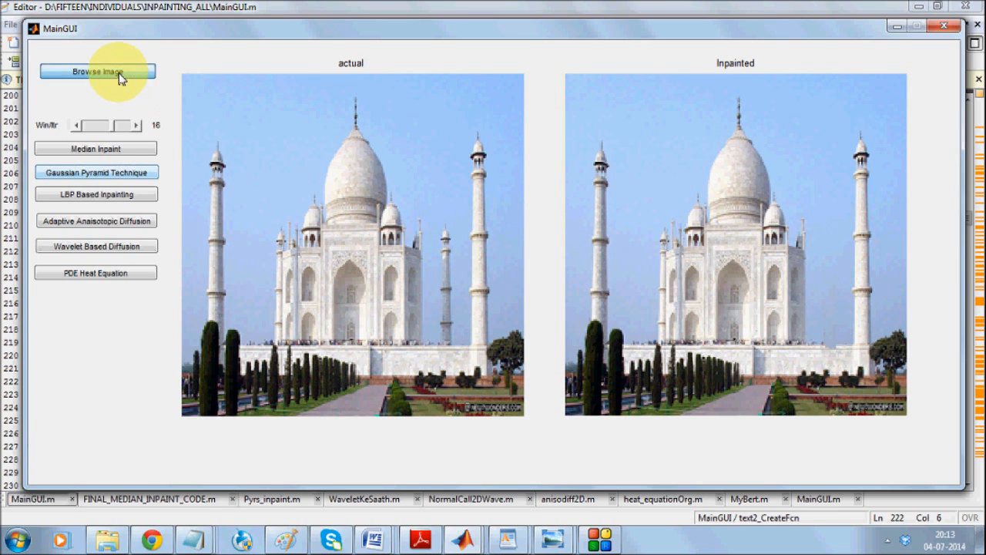
Choose the original image from Images > bird, then open Images in the mask dialog.
click(95, 71)
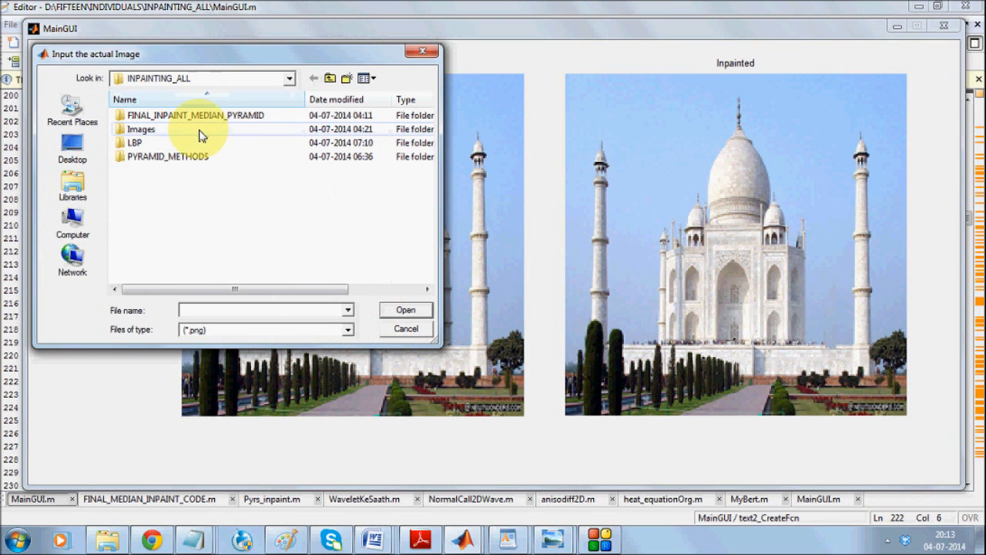
double_click(141, 129)
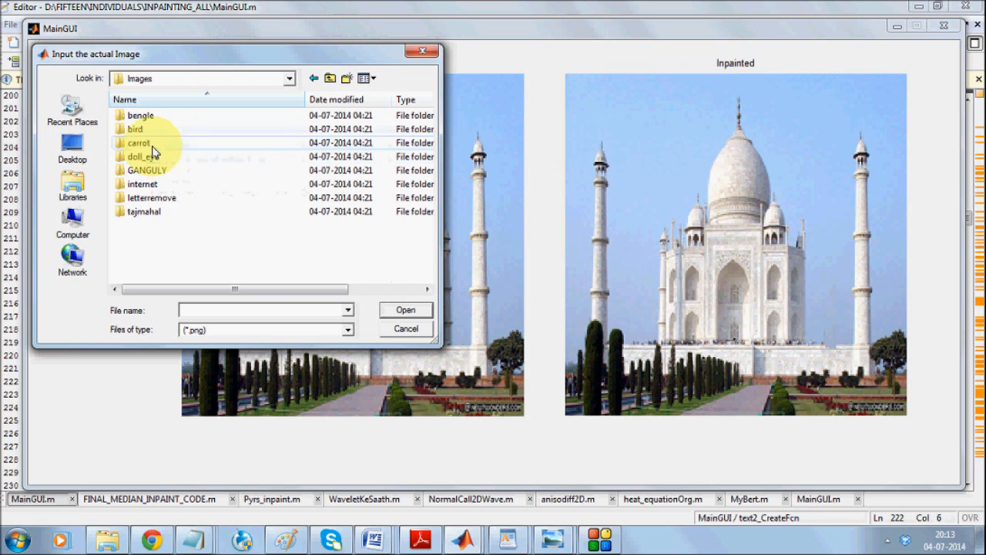
double_click(135, 128)
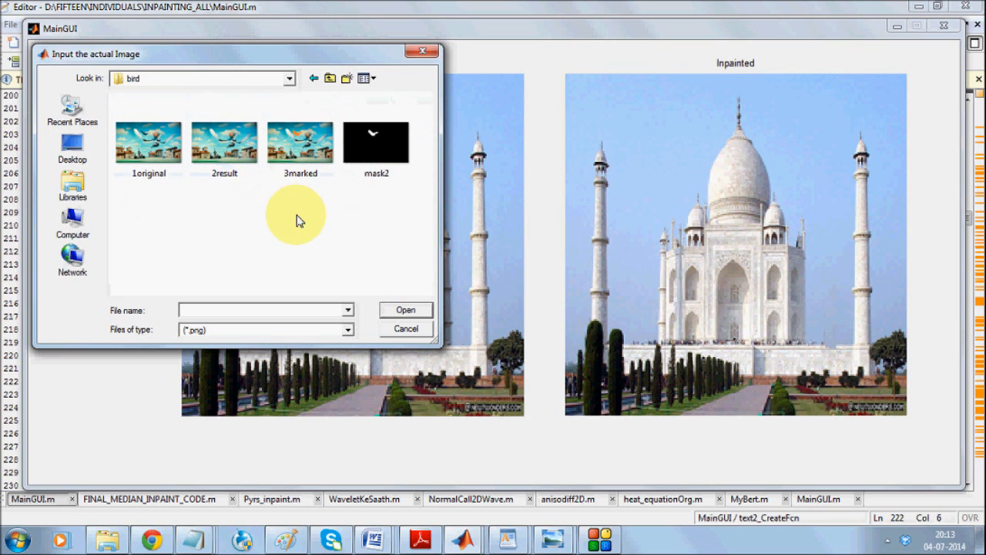
click(147, 143)
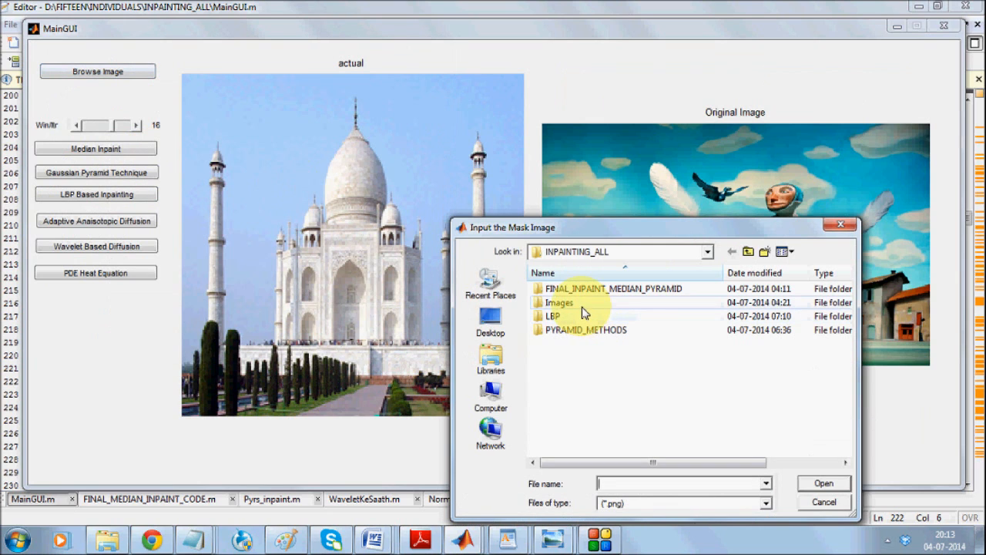
double_click(558, 302)
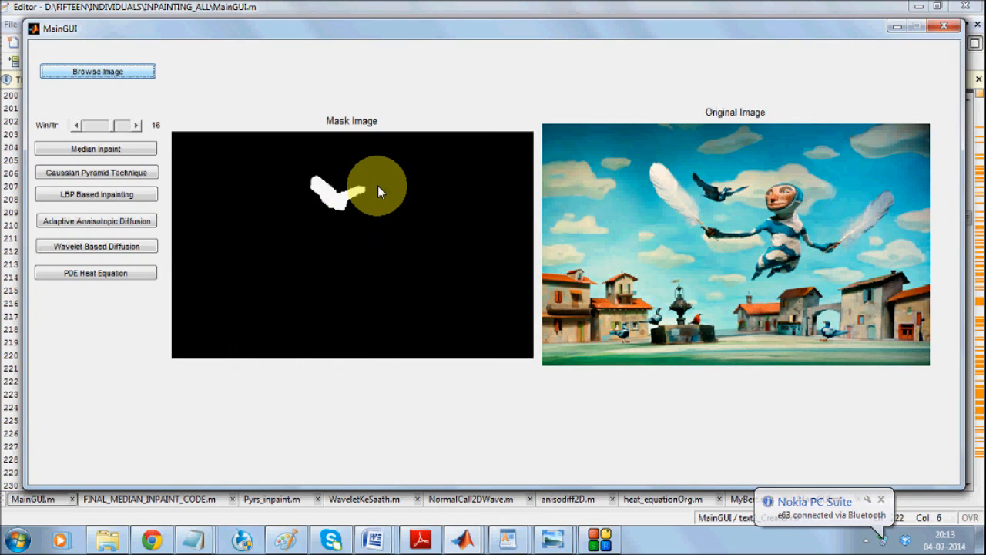
Start LBP based inpainting on the bird scene.
click(96, 194)
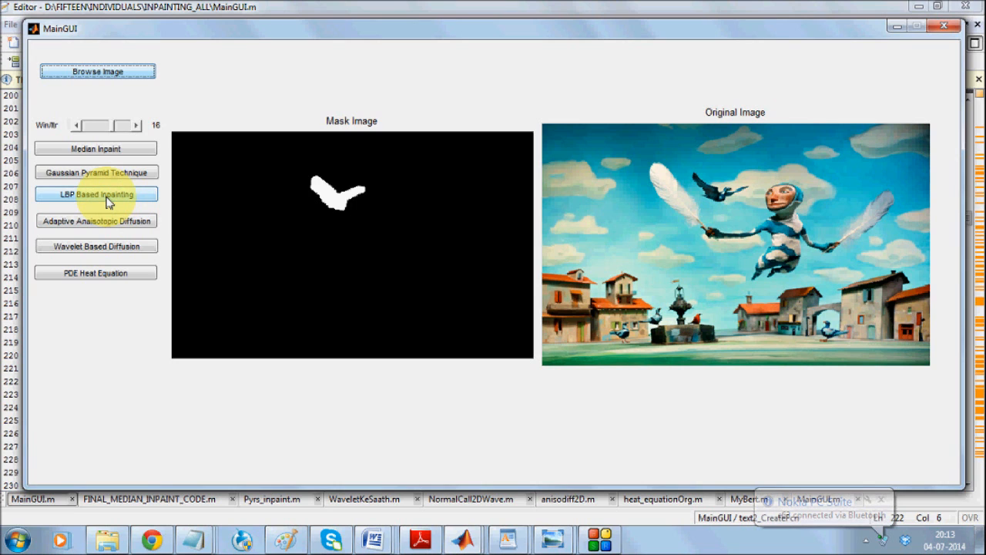
click(96, 193)
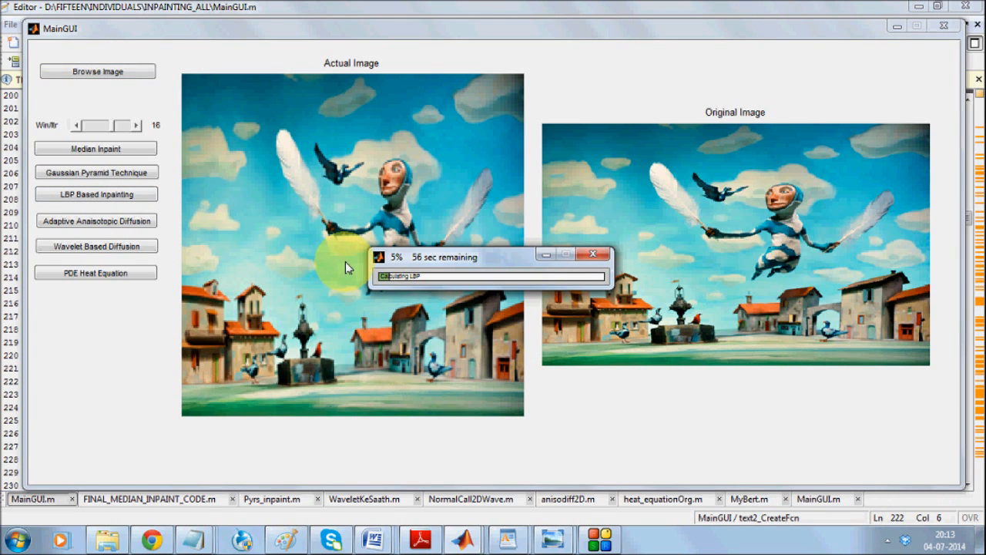
mouse_move(470, 304)
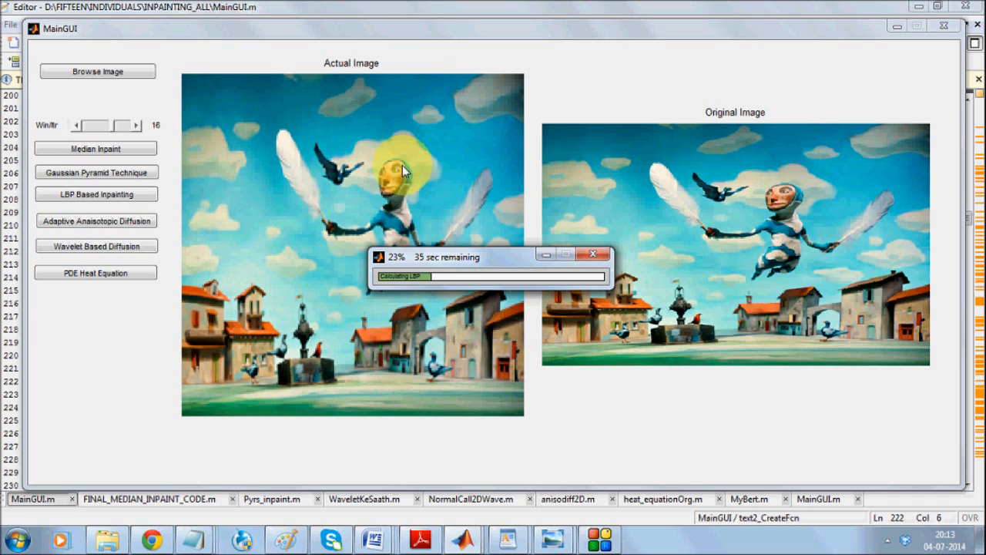
mouse_move(323, 150)
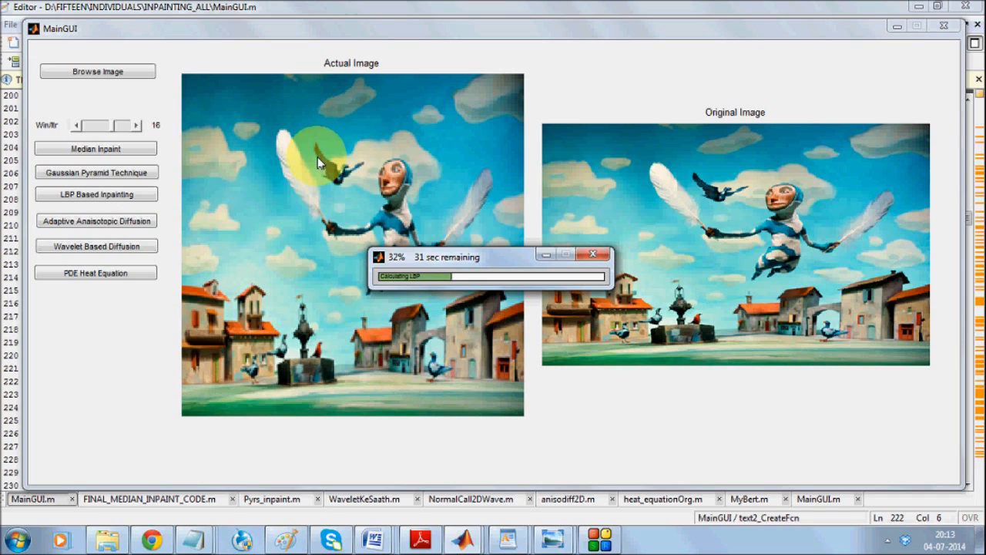
mouse_move(289, 191)
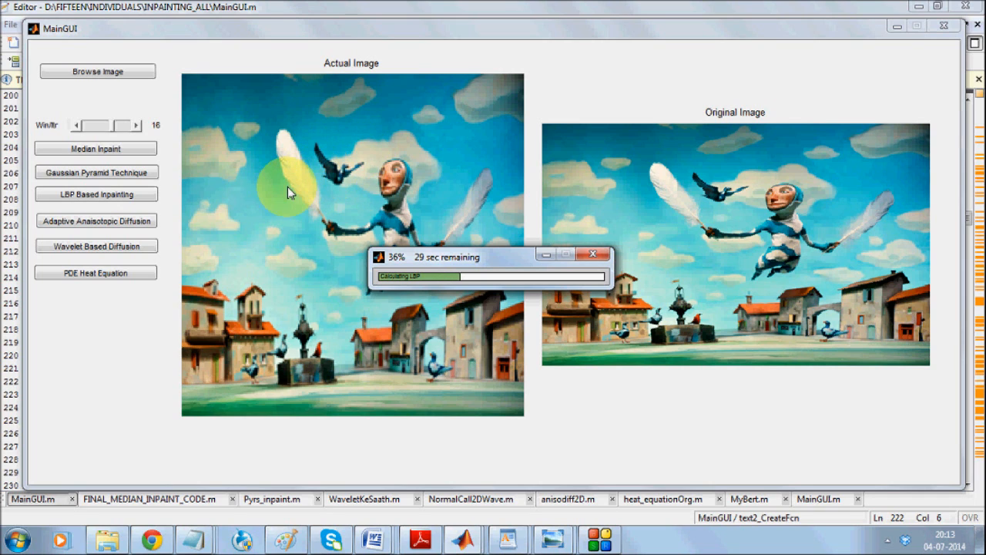
mouse_move(291, 142)
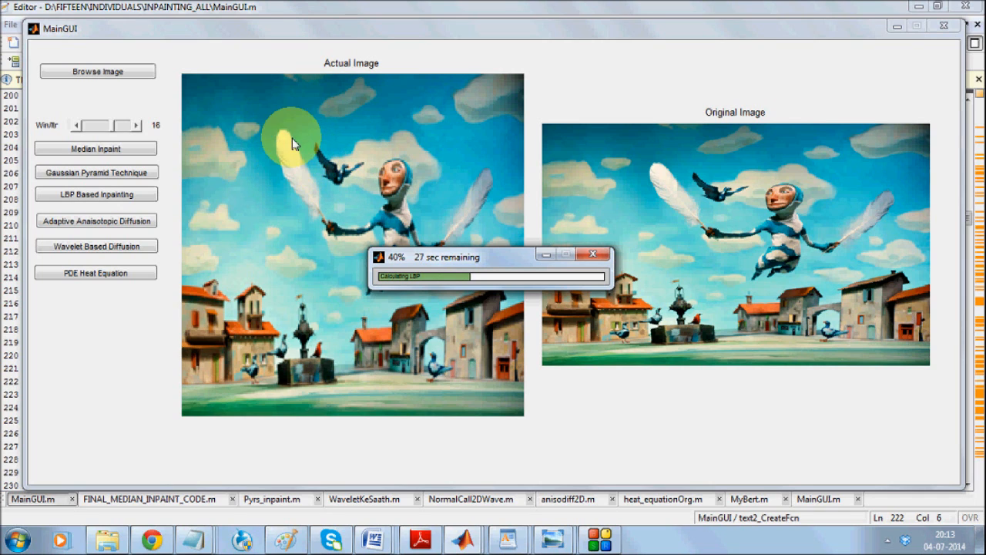
mouse_move(362, 171)
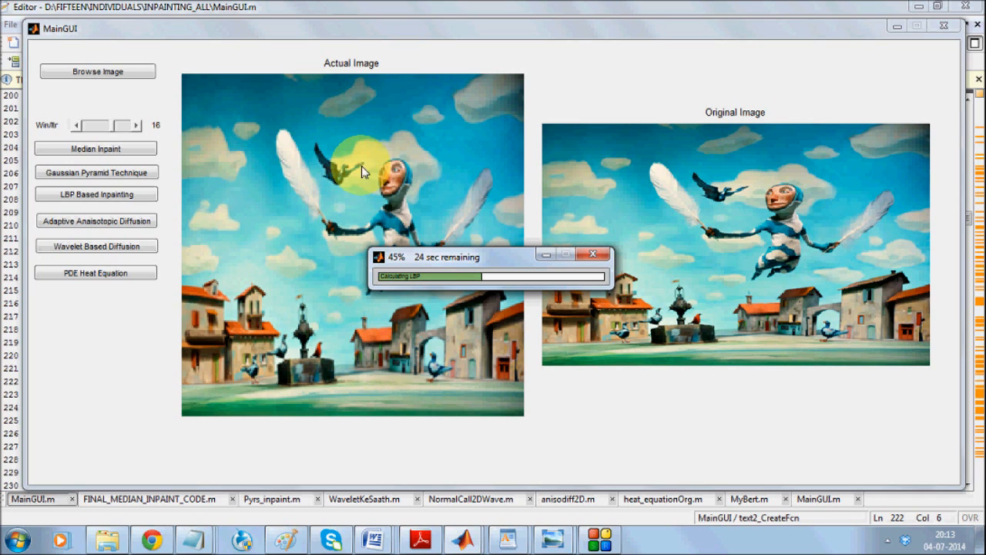
mouse_move(338, 151)
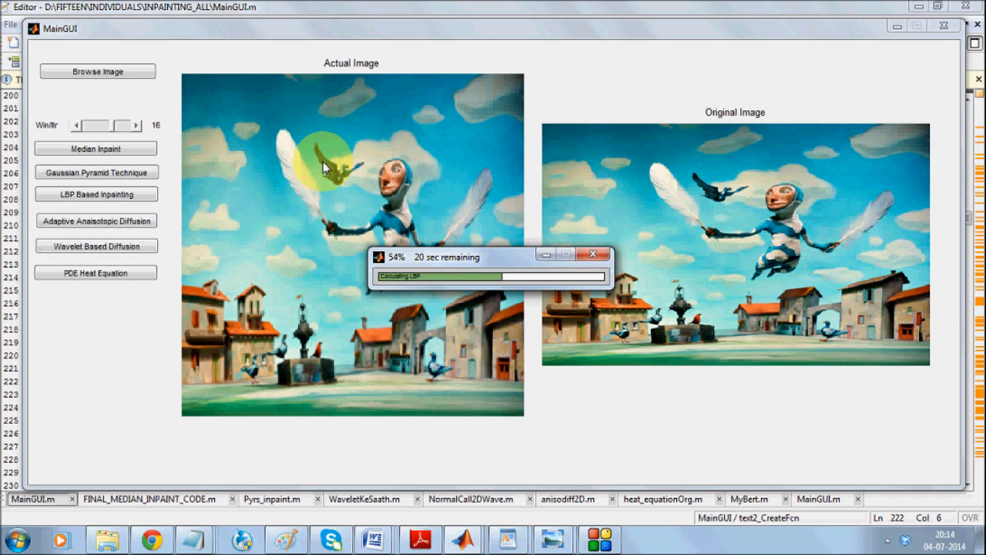
mouse_move(359, 149)
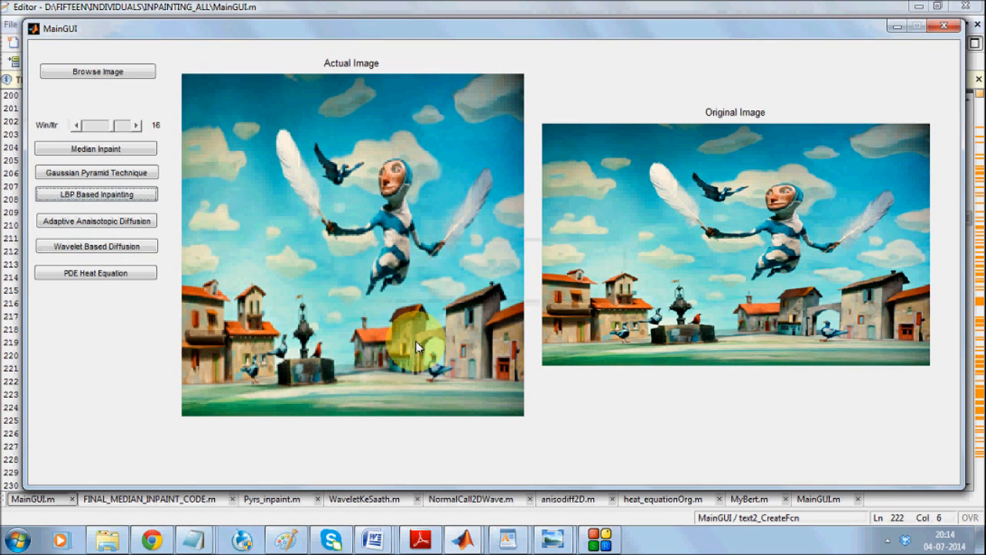
Run LBP Based Inpainting on the bird painting and view the LBP texture image.
click(96, 193)
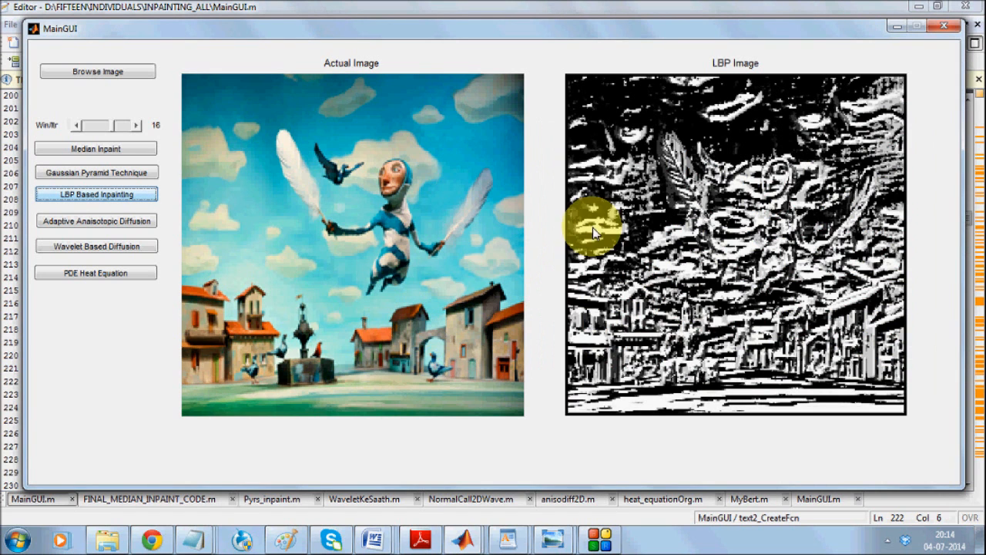
click(95, 193)
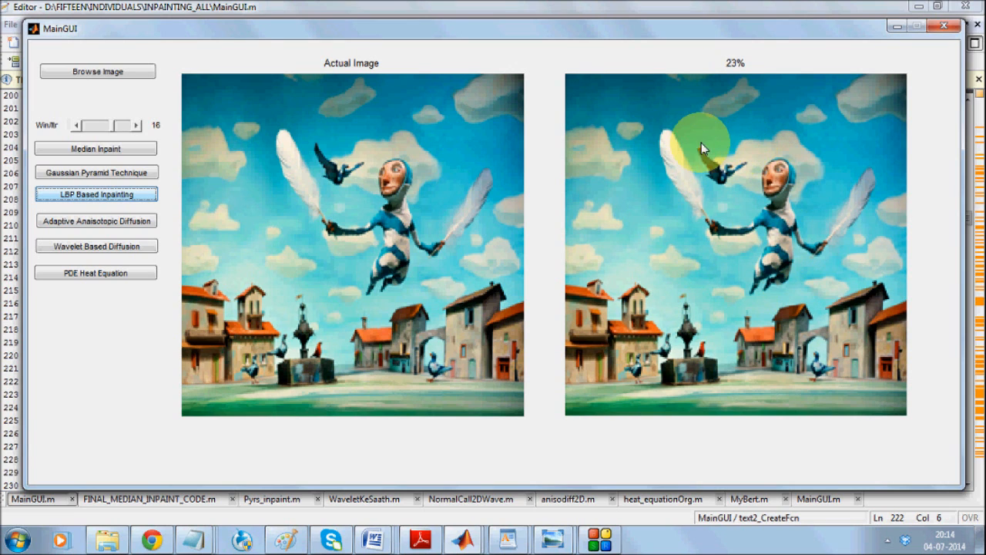
mouse_move(707, 176)
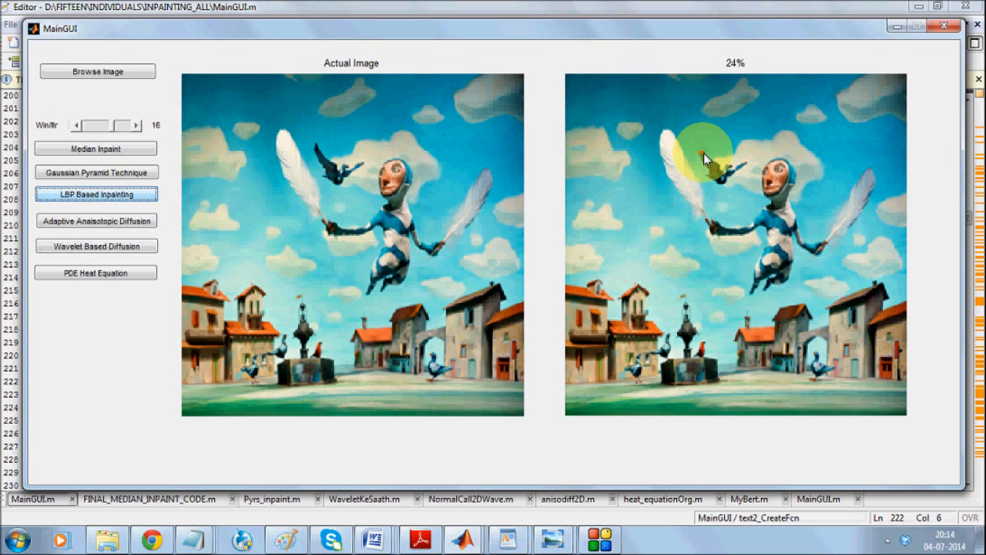
mouse_move(705, 171)
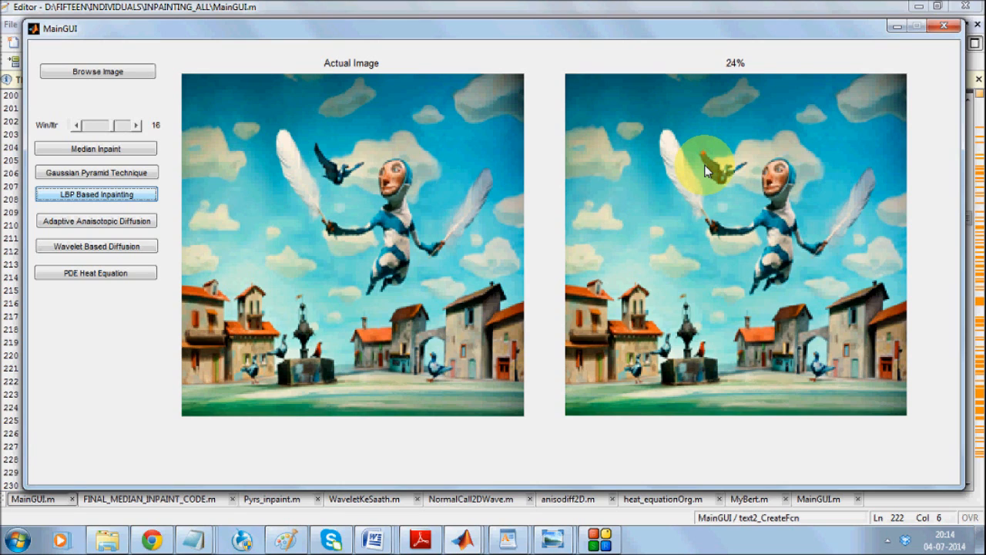
mouse_move(697, 146)
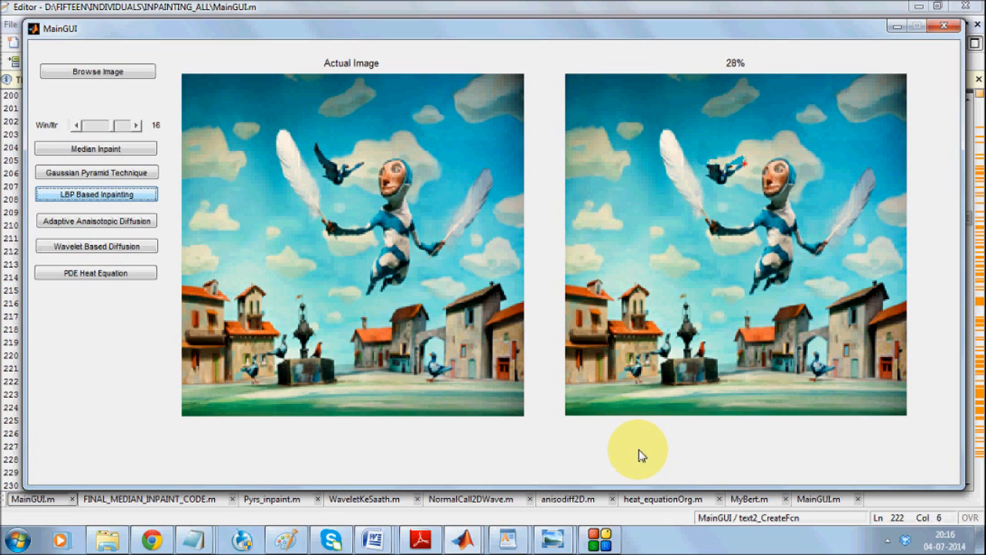
mouse_move(939, 430)
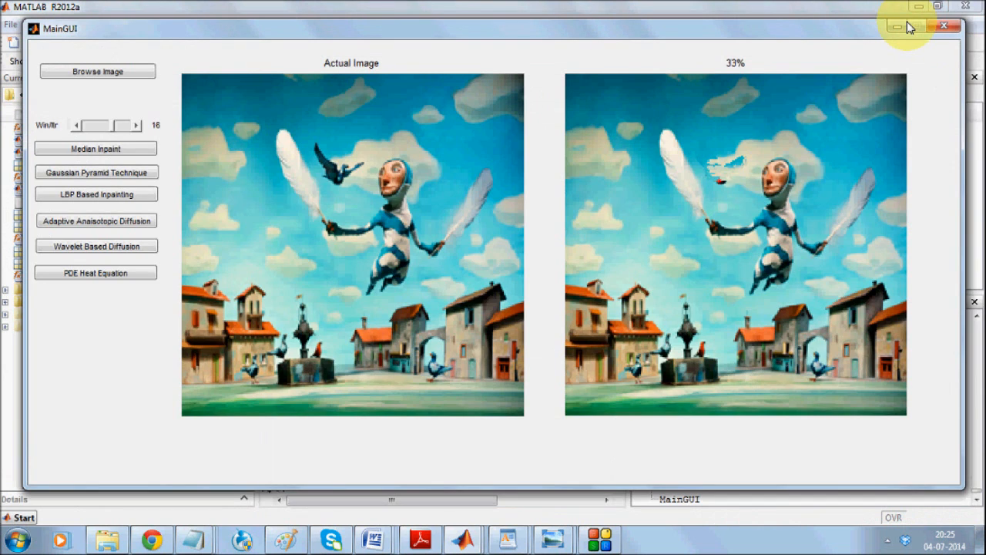
mouse_move(720, 182)
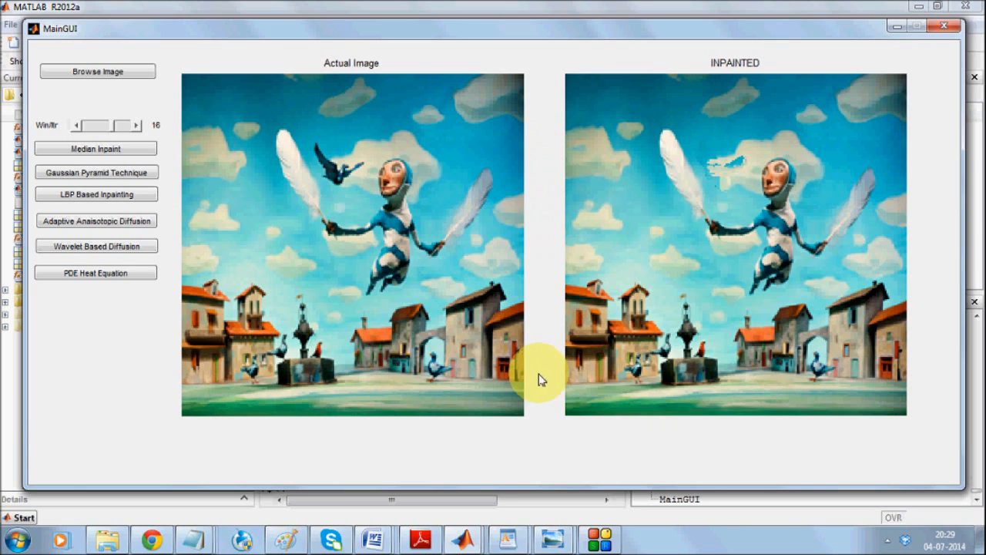
mouse_move(609, 173)
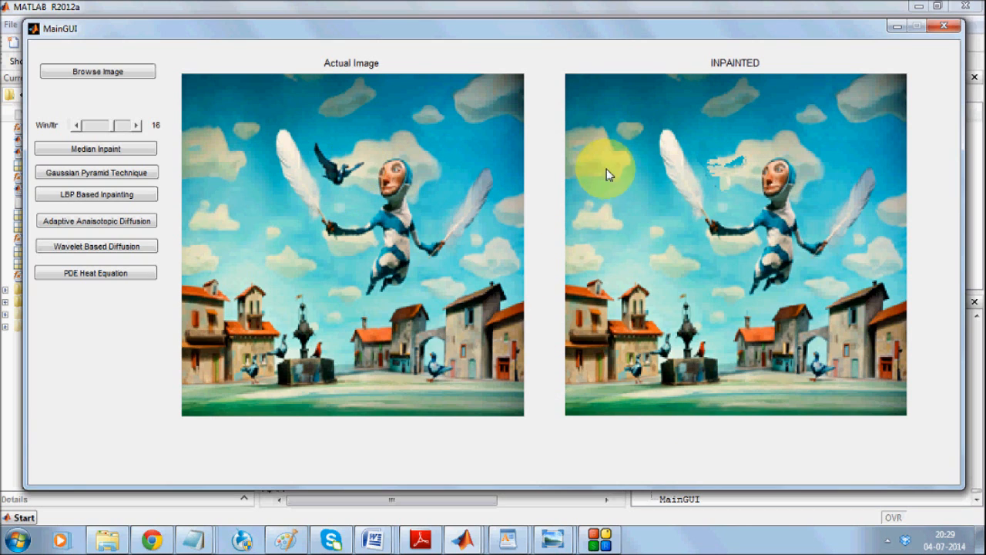
mouse_move(717, 200)
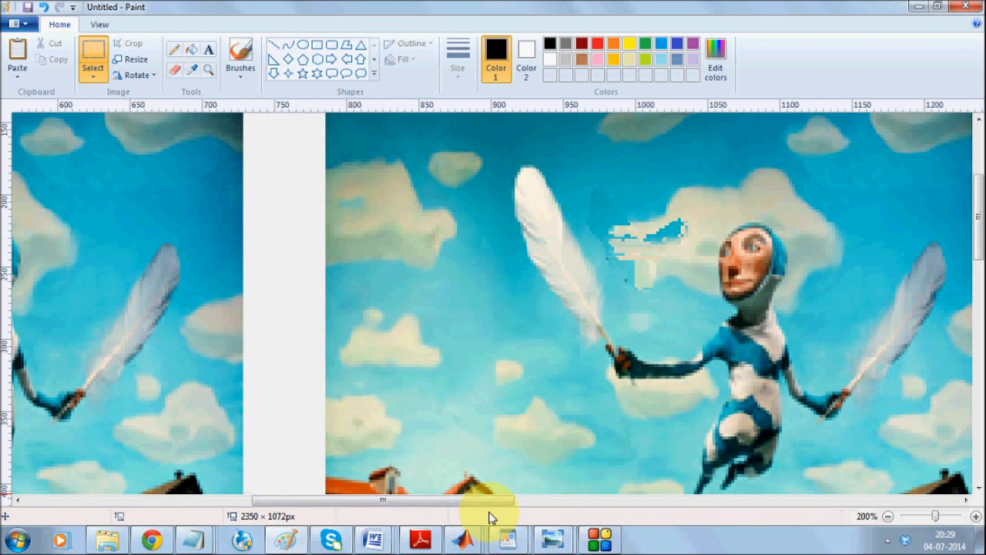
click(974, 516)
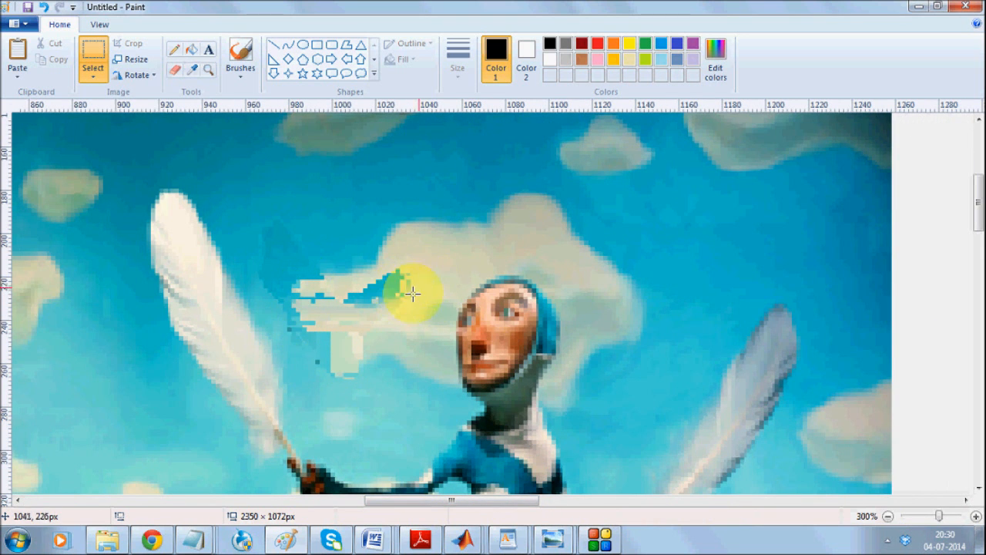
click(888, 516)
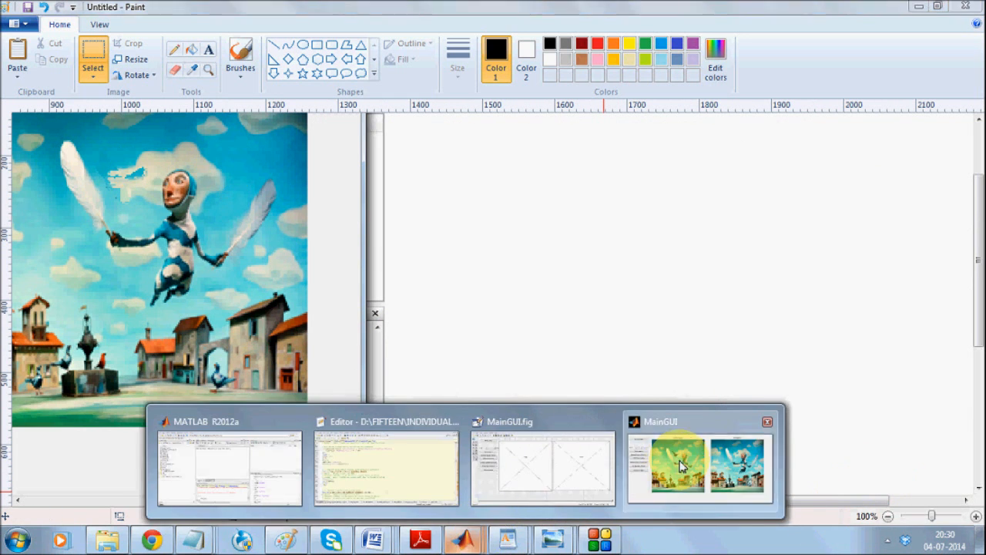
Back in MainGUI, run PDE Heat Equation inpainting on the bird painting through 165 timesteps.
click(680, 466)
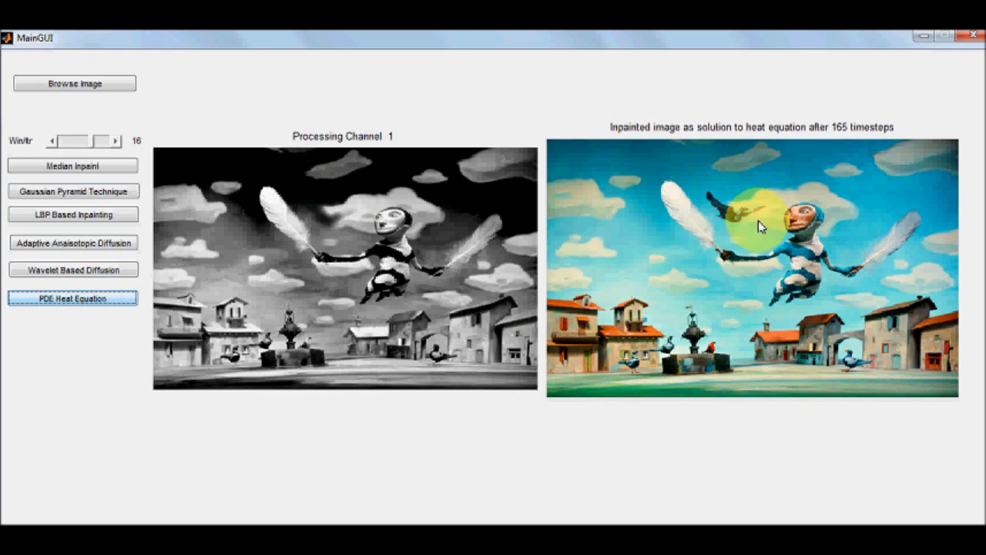
click(73, 298)
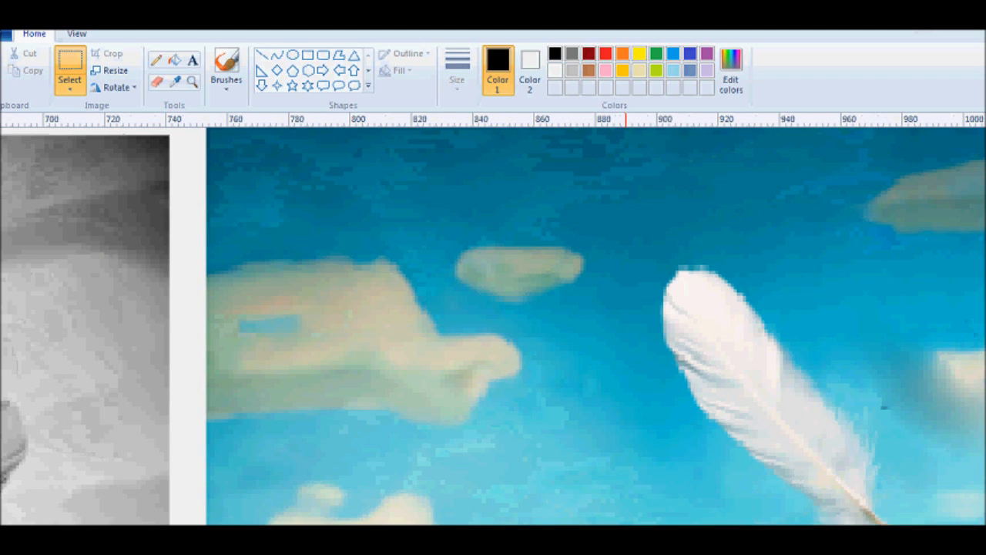
In Paint, pick red and draw an ellipse around the sky spot where the bird was.
scroll(right, 3)
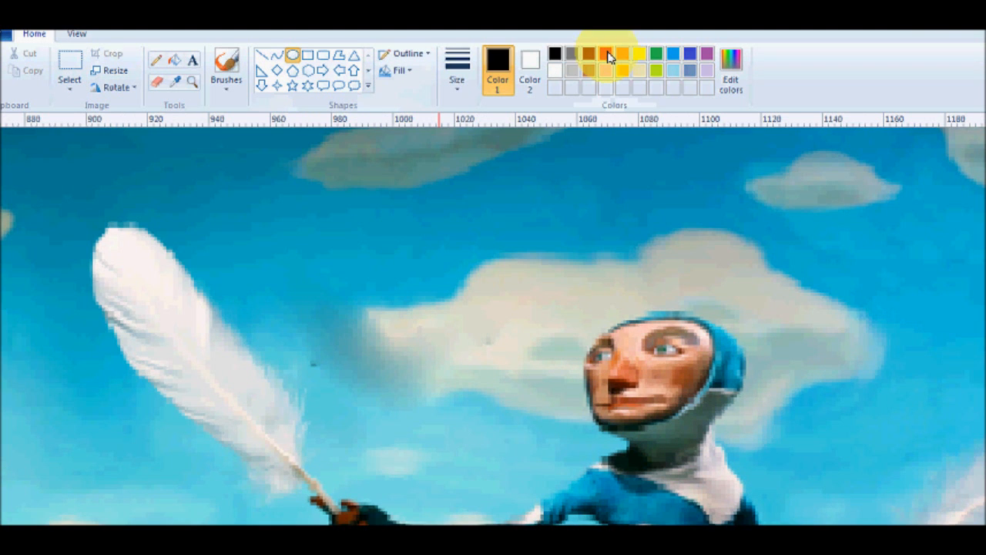
click(589, 54)
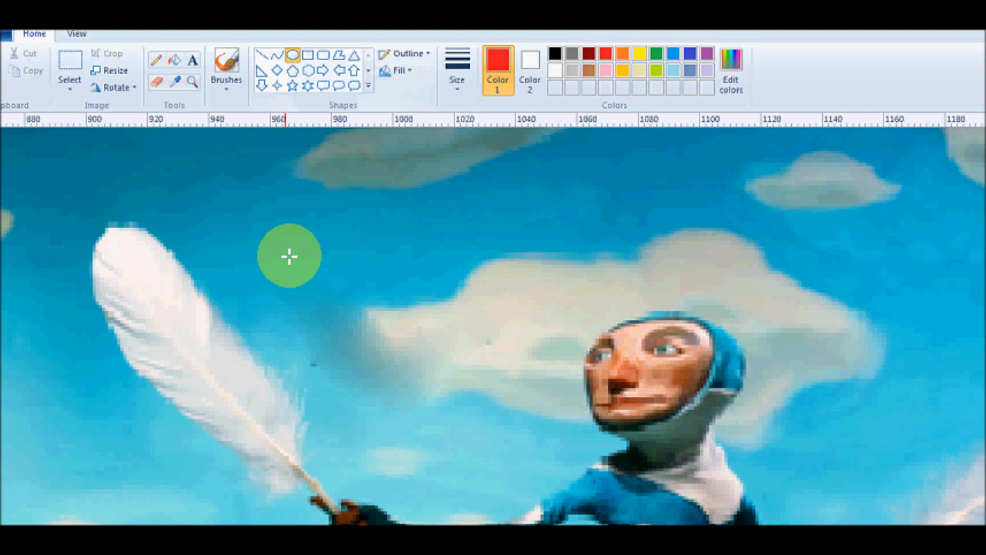
drag(289, 254, 559, 432)
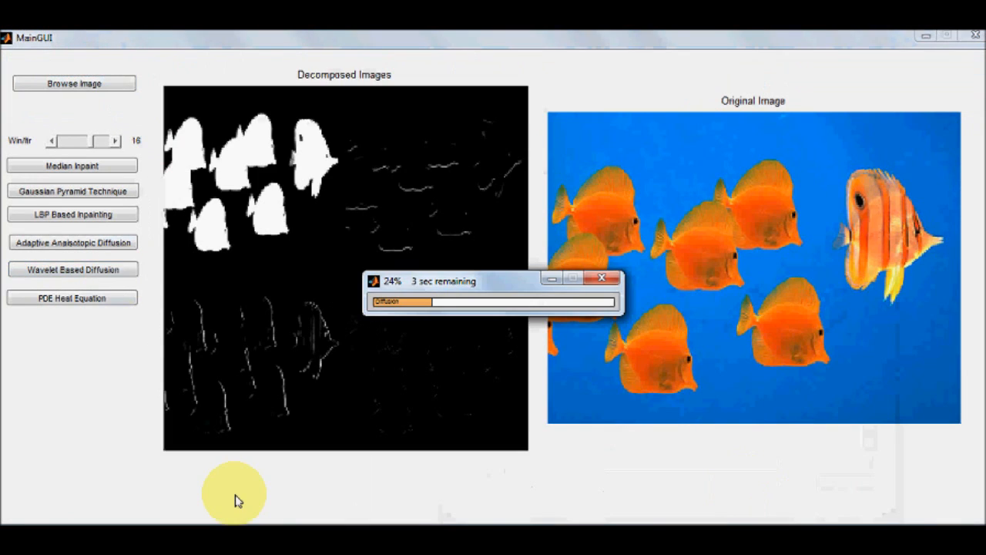
Run Wavelet Based Diffusion repeatedly on the aquarium image until the orange fish blurs away.
click(72, 269)
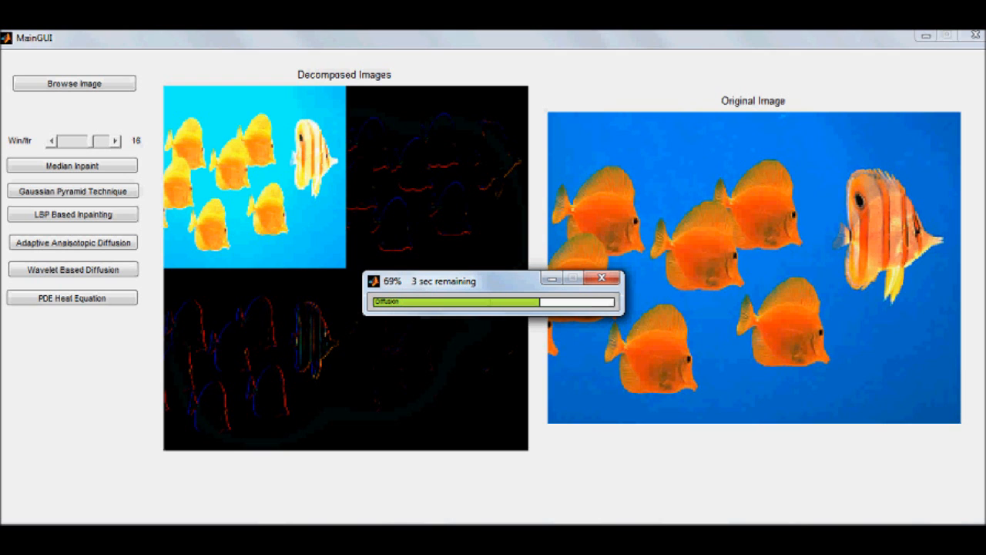
click(72, 270)
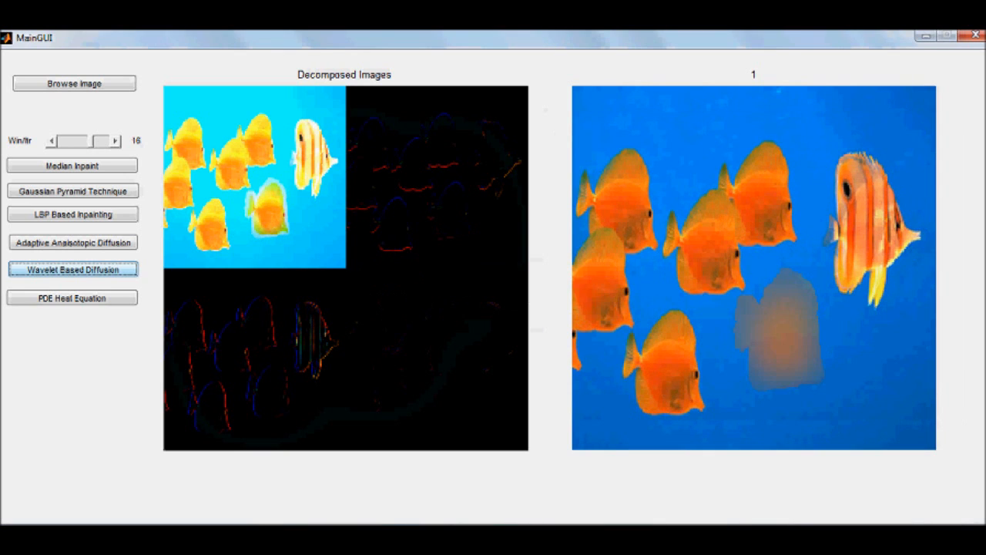
click(72, 268)
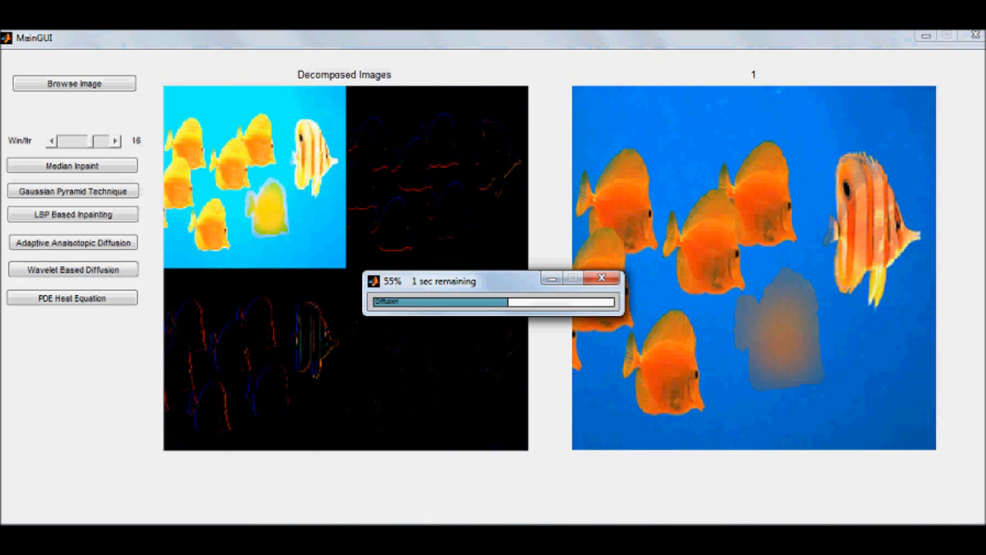
click(72, 268)
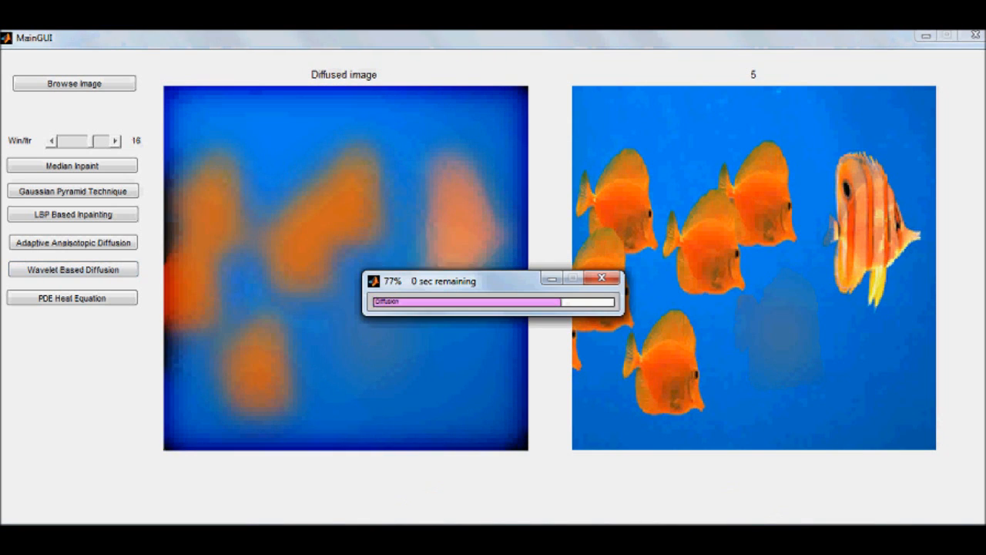
click(72, 268)
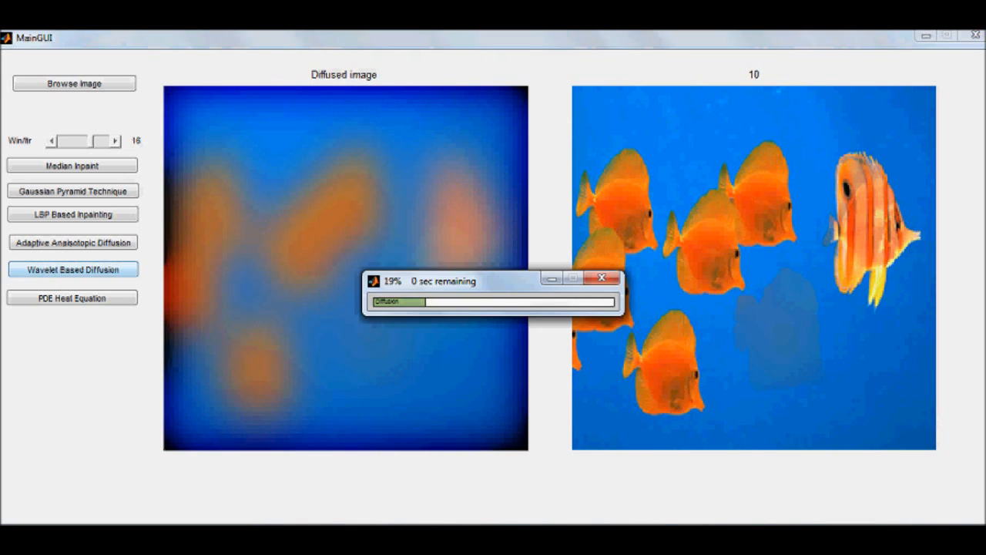